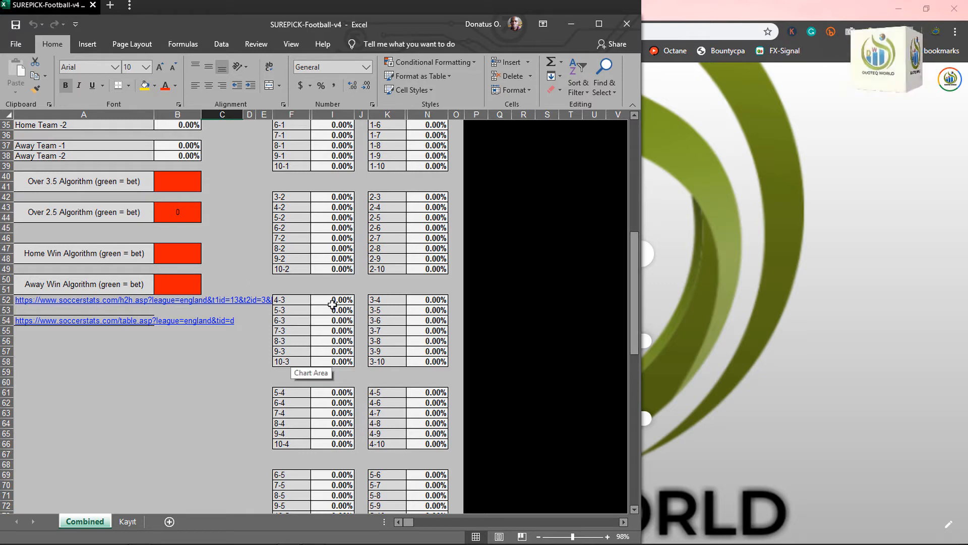
pyautogui.moveTo(636, 303)
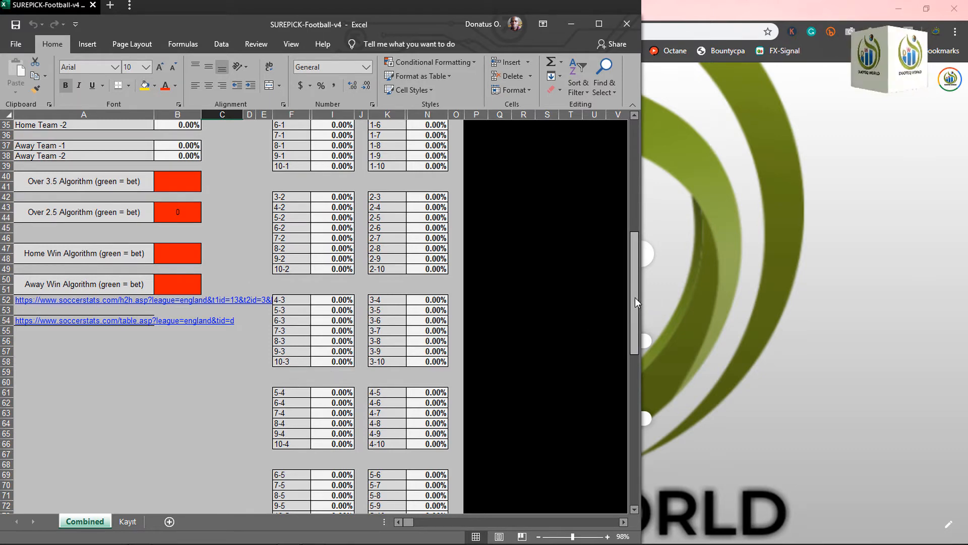
# Scroll today's SoccerSTATS match list down to the Spain La Liga fixtures.
pyautogui.scroll(3)
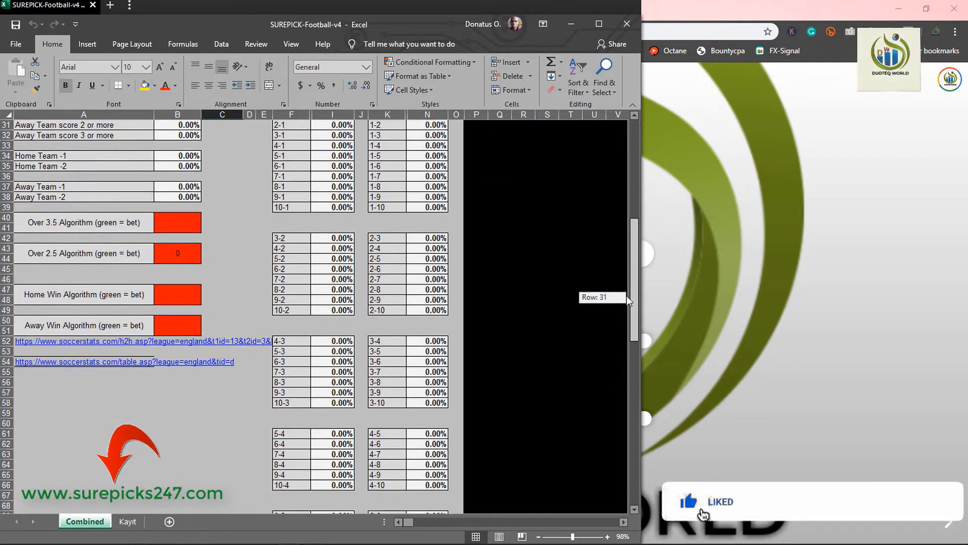
pyautogui.scroll(-3)
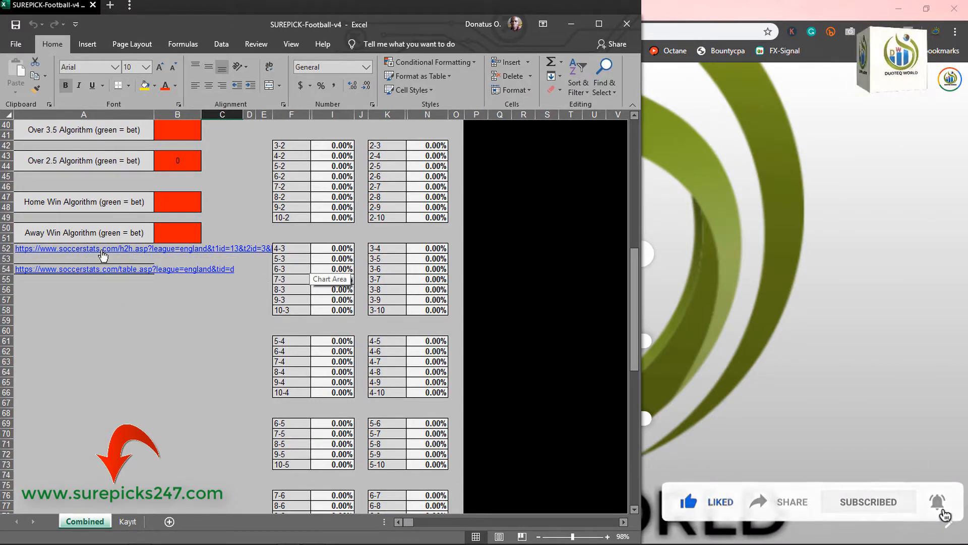
pyautogui.moveTo(83, 248)
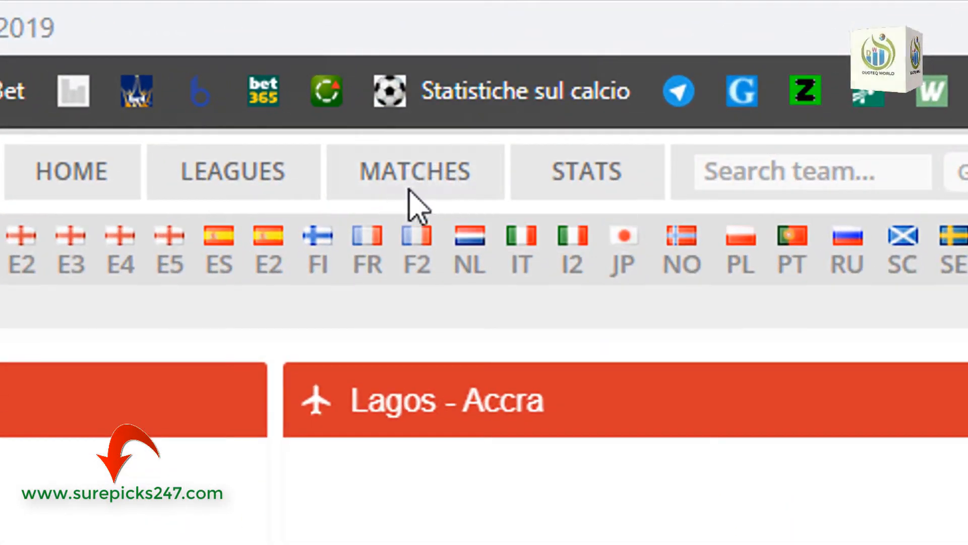
pyautogui.moveTo(424, 182)
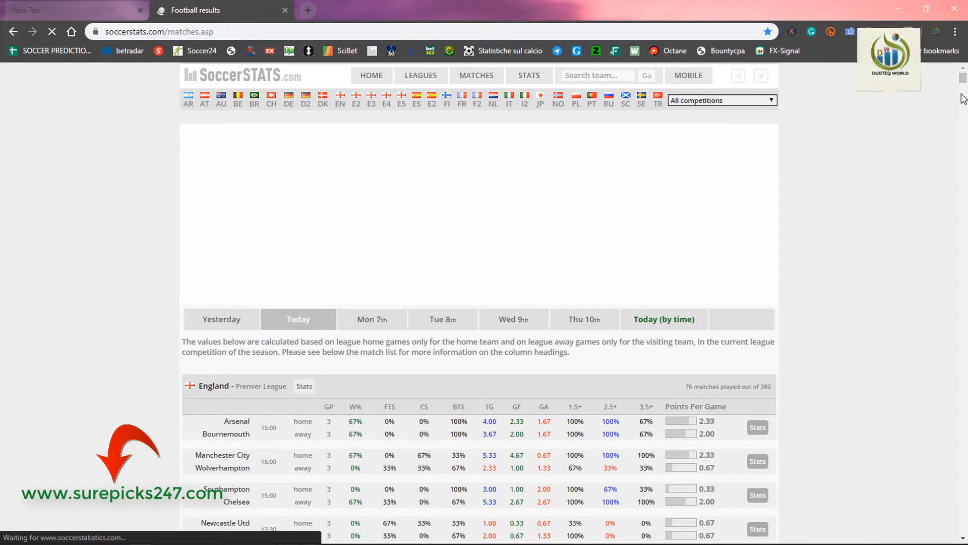
pyautogui.scroll(-3)
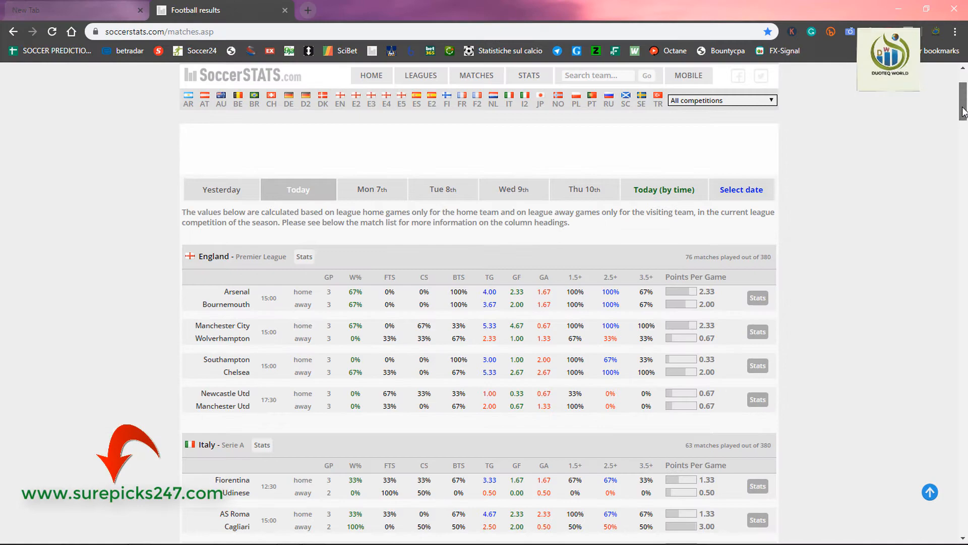
pyautogui.scroll(-3)
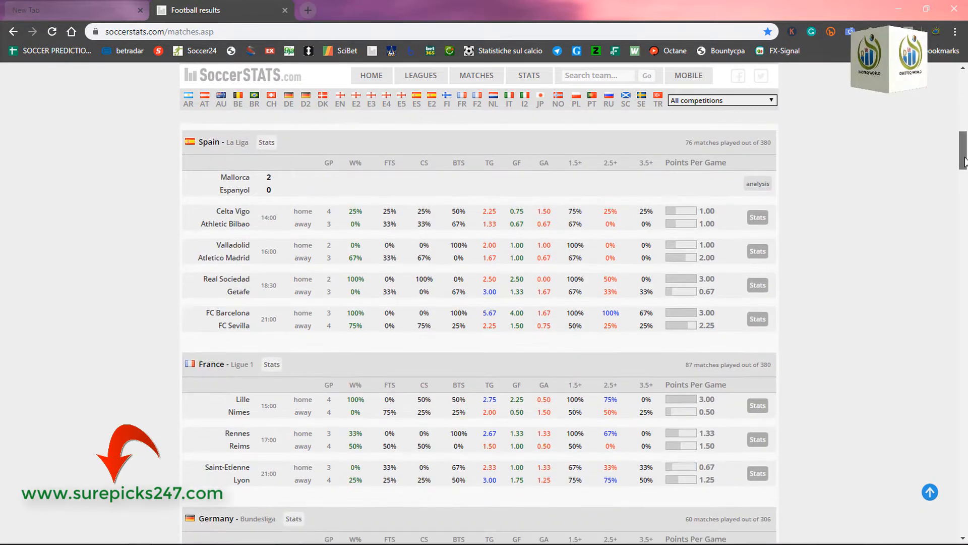
pyautogui.scroll(-3)
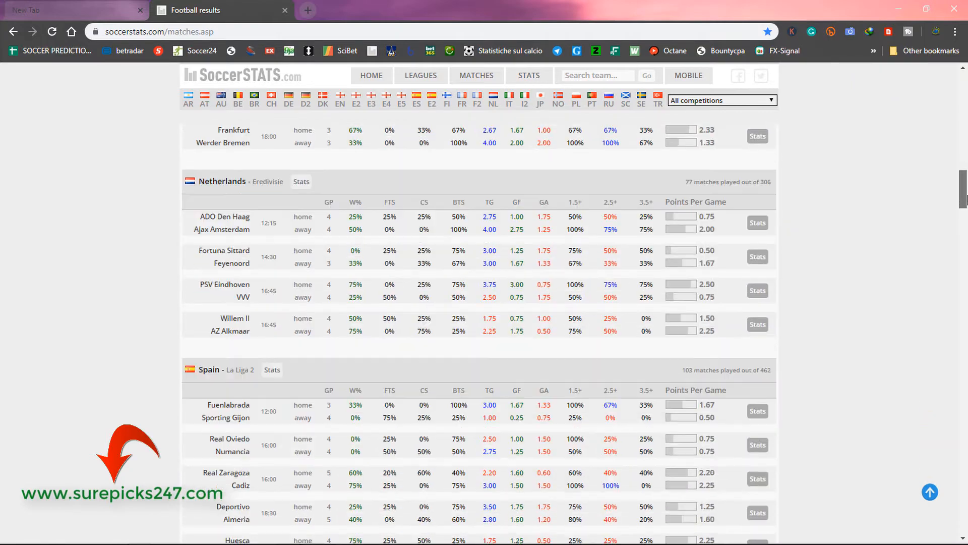
pyautogui.scroll(-3)
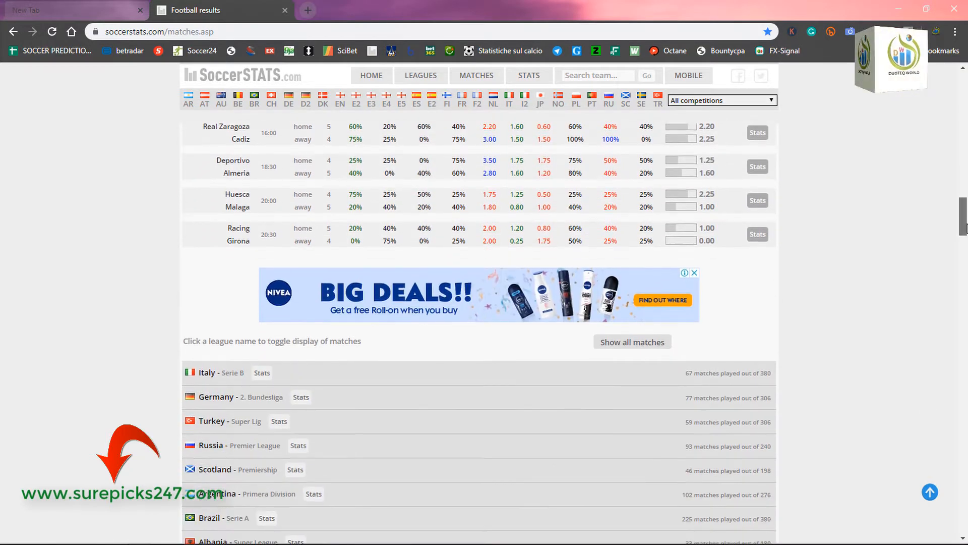
pyautogui.scroll(-3)
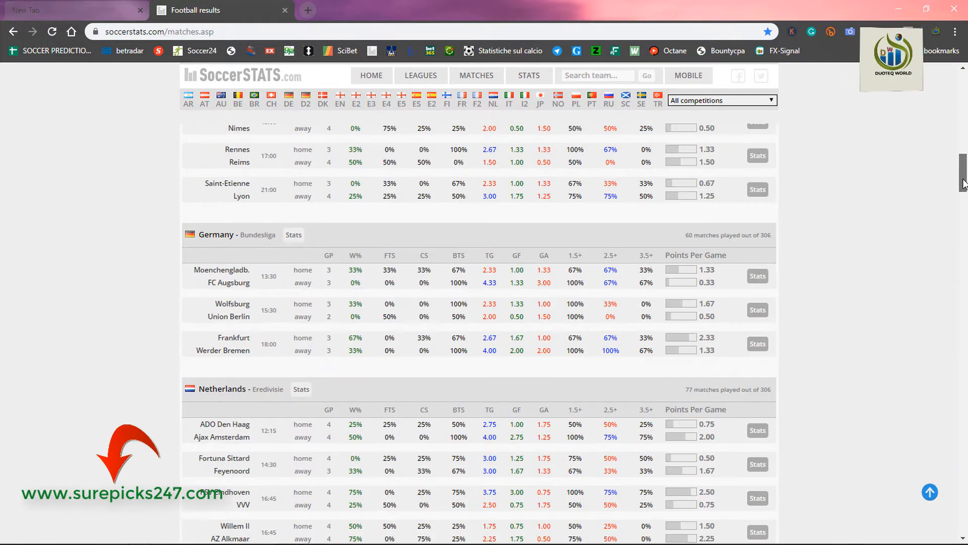
pyautogui.scroll(3)
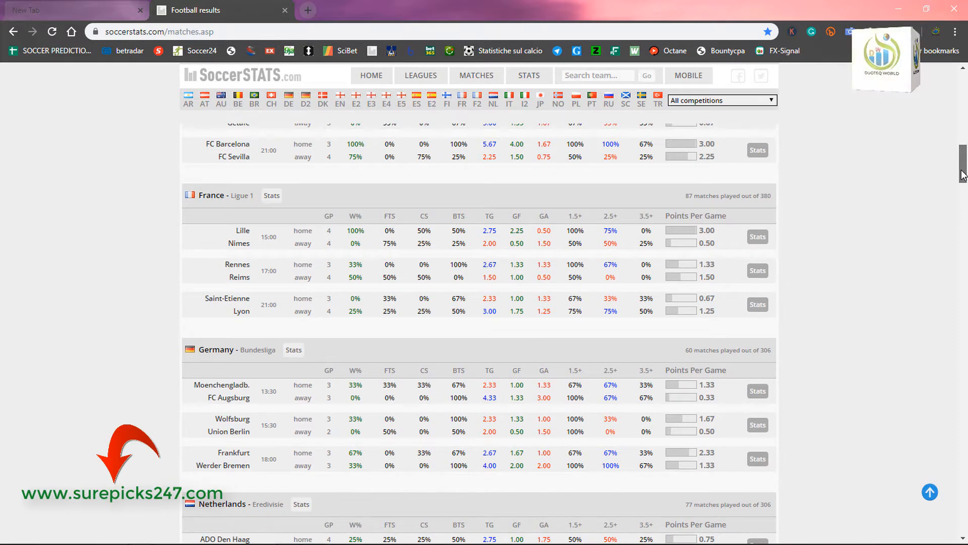
pyautogui.scroll(3)
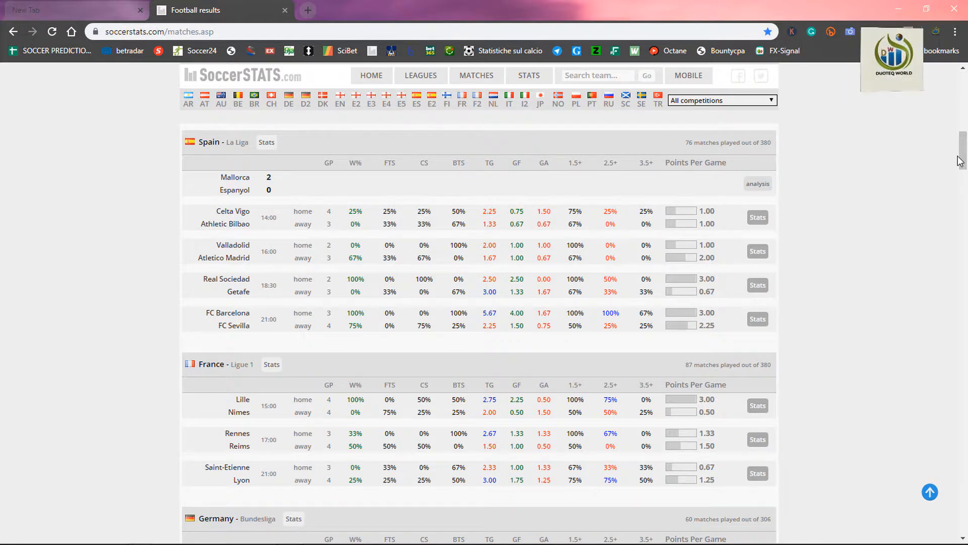
pyautogui.moveTo(870, 96)
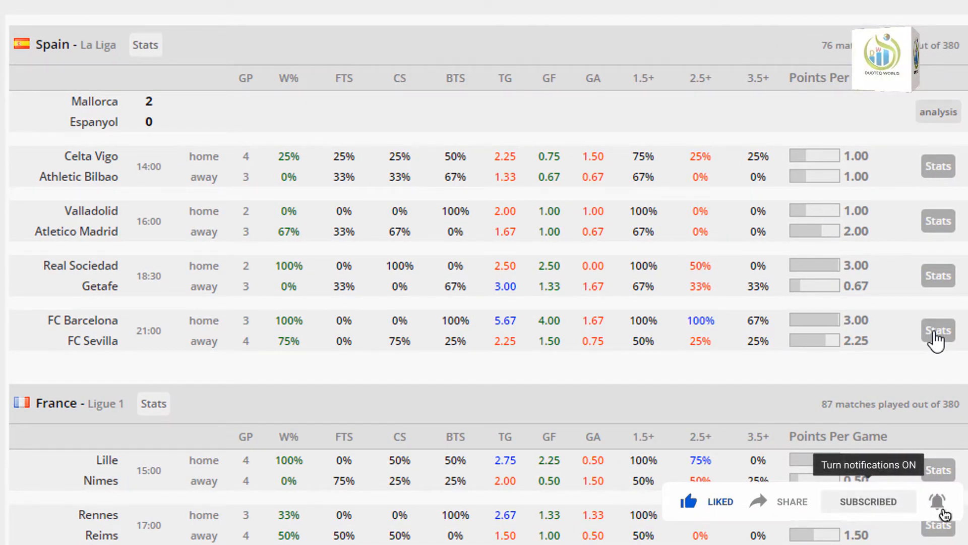
# Open FC Barcelona vs FC Sevilla stats and scroll to the goal statistics table.
pyautogui.click(938, 330)
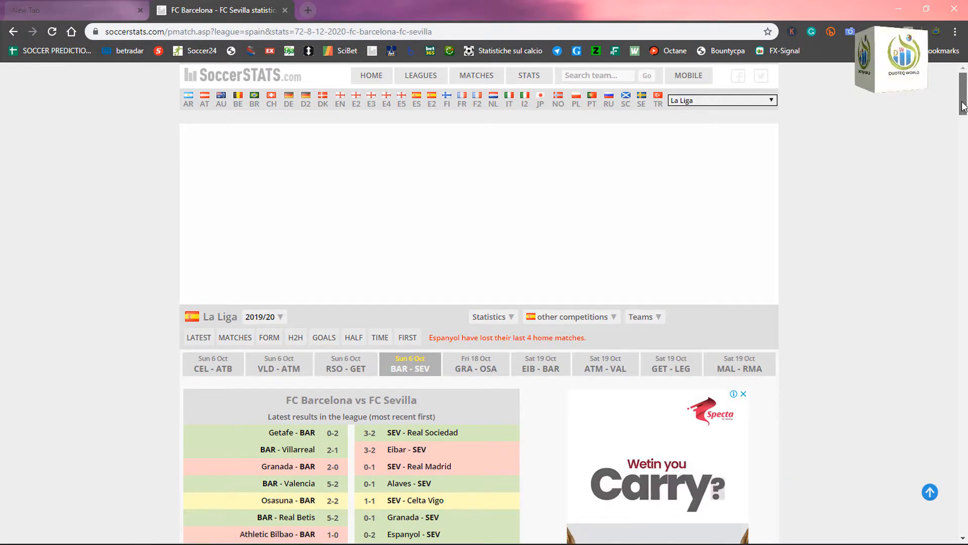
pyautogui.scroll(-3)
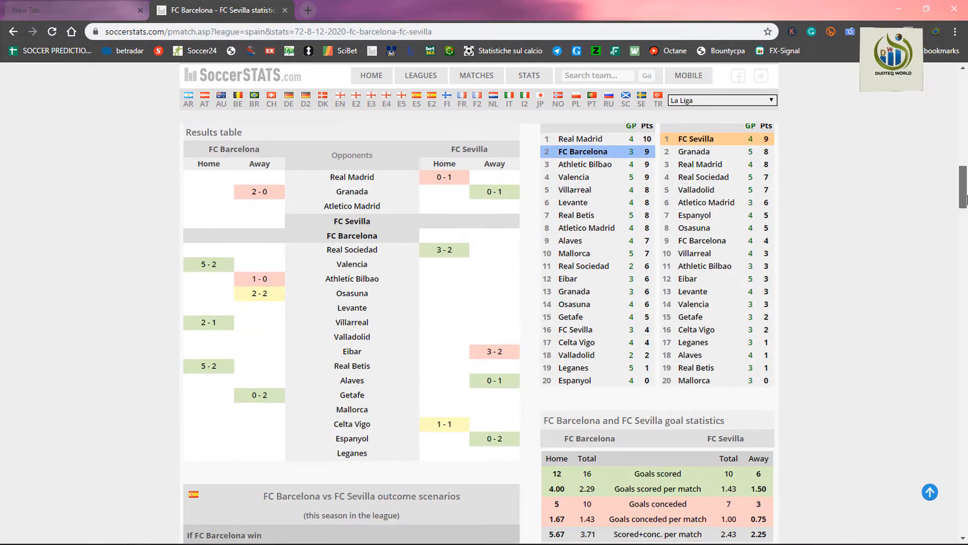
pyautogui.scroll(-3)
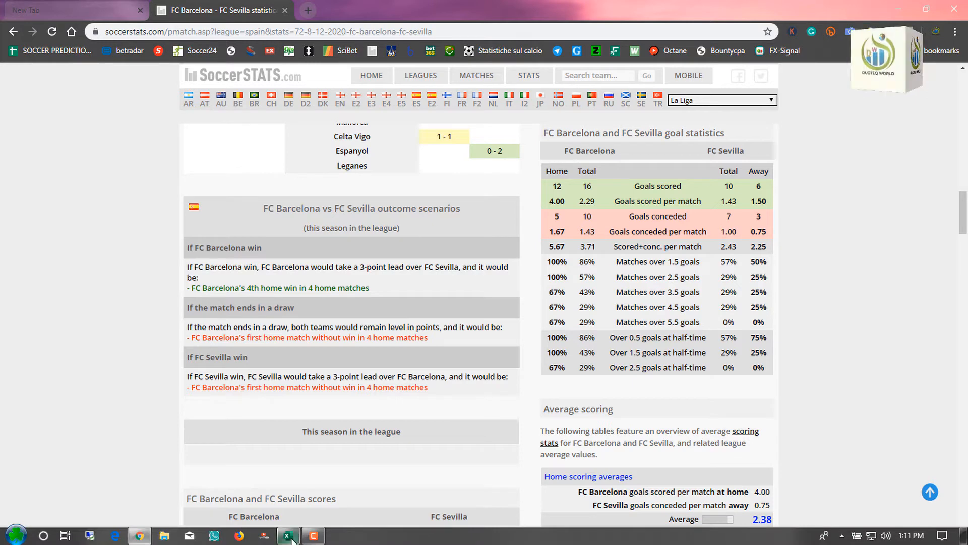
# Bring the SUREPICK workbook forward and scroll up to its Average Goals inputs.
pyautogui.click(288, 535)
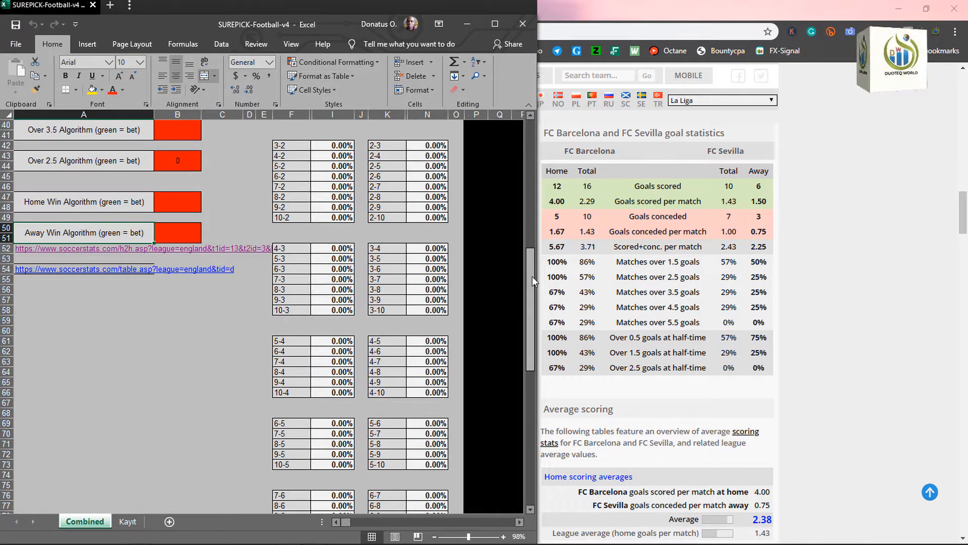
pyautogui.scroll(3)
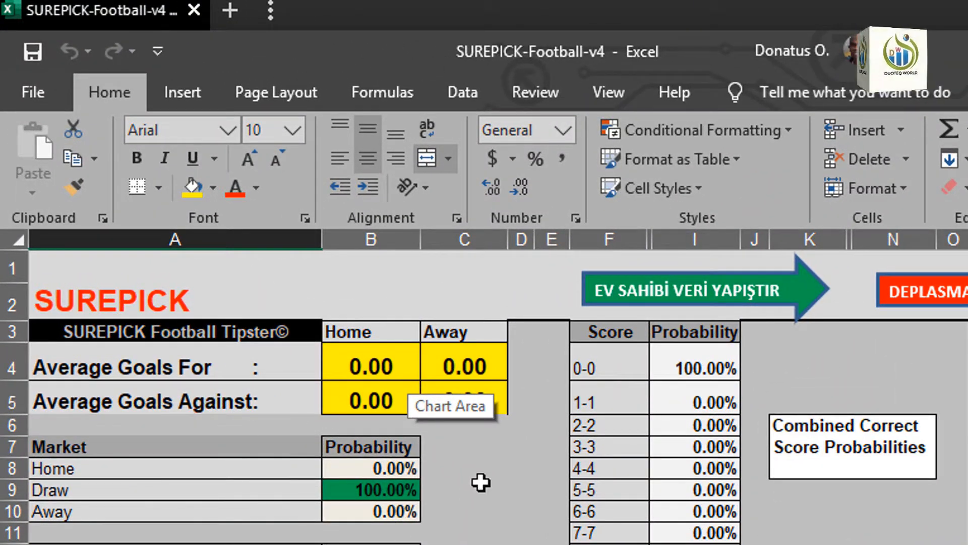
pyautogui.moveTo(339, 368)
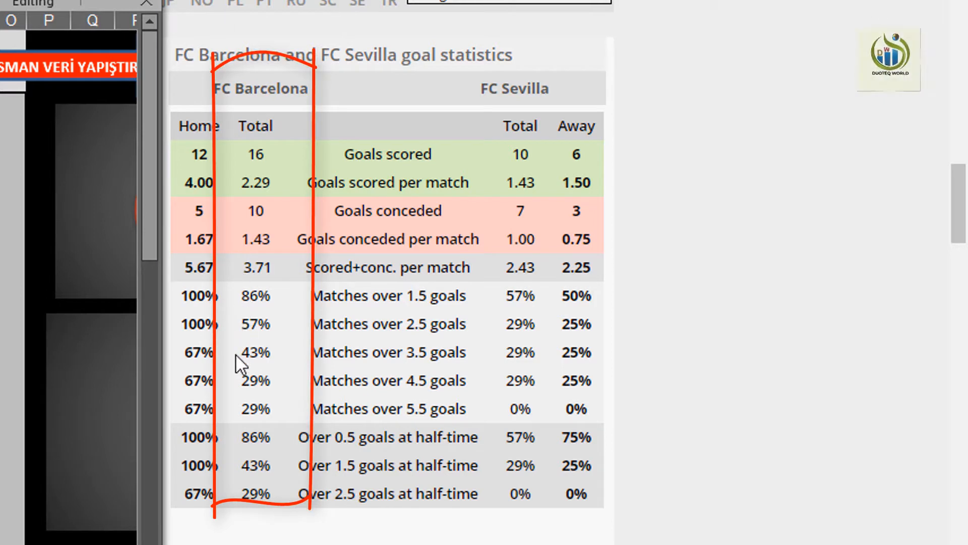
pyautogui.moveTo(499, 272)
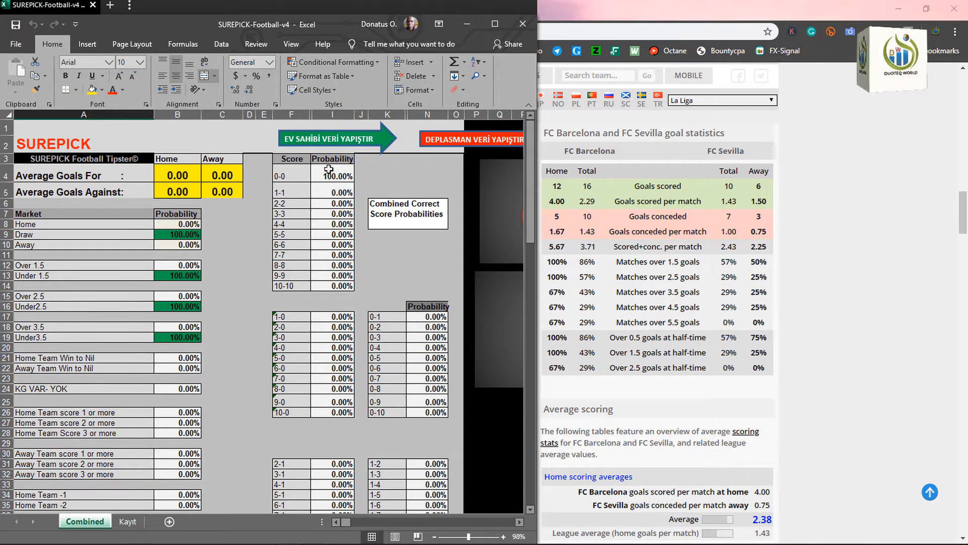
# Enter Barcelona's (2.29, 1.43) and Sevilla's (1.43, 1.00) average goals for and against.
pyautogui.click(177, 175)
pyautogui.write('2.2')
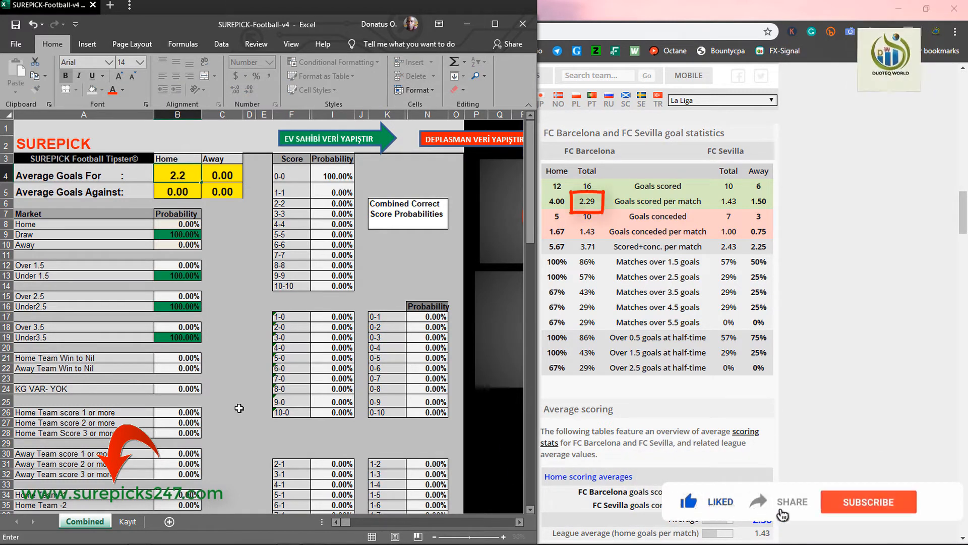
pyautogui.click(868, 500)
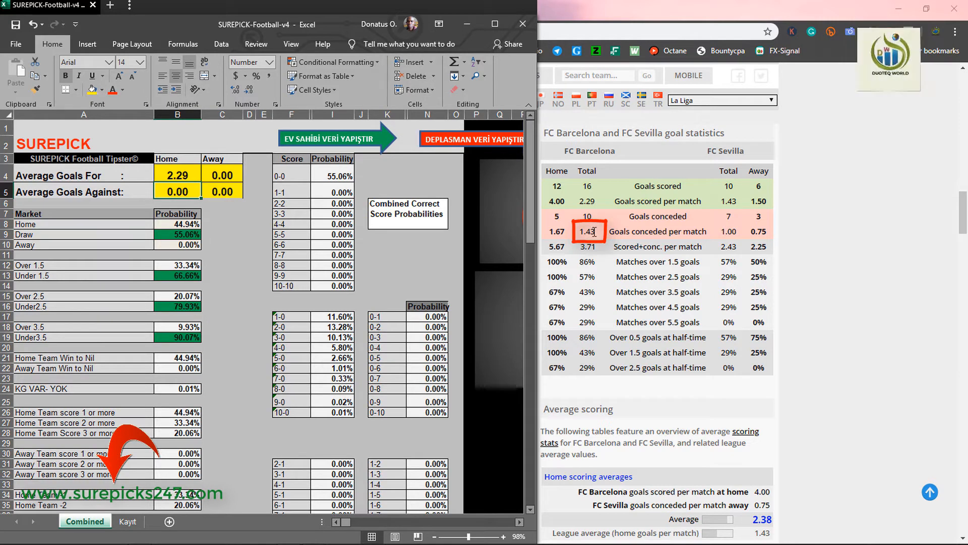
pyautogui.moveTo(283, 308)
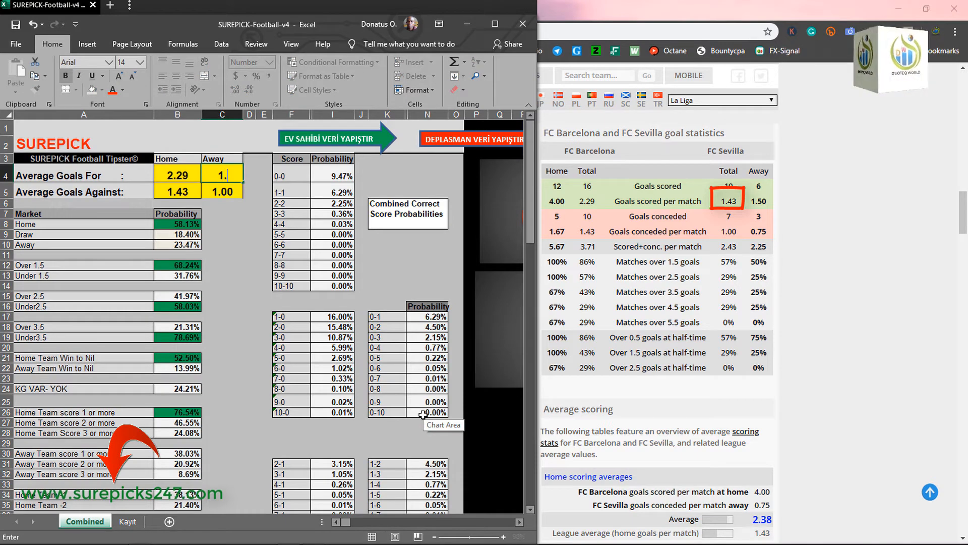
pyautogui.write('1.43')
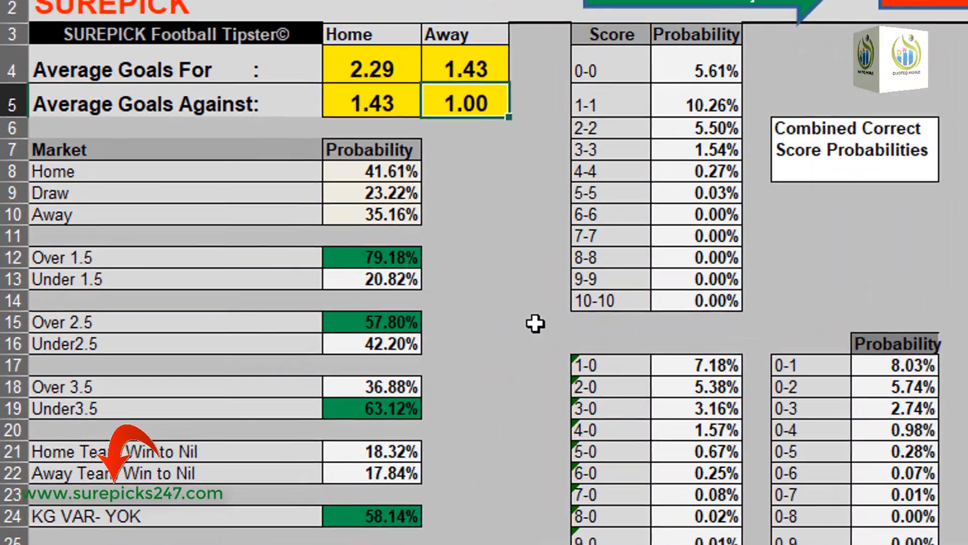
pyautogui.moveTo(559, 295)
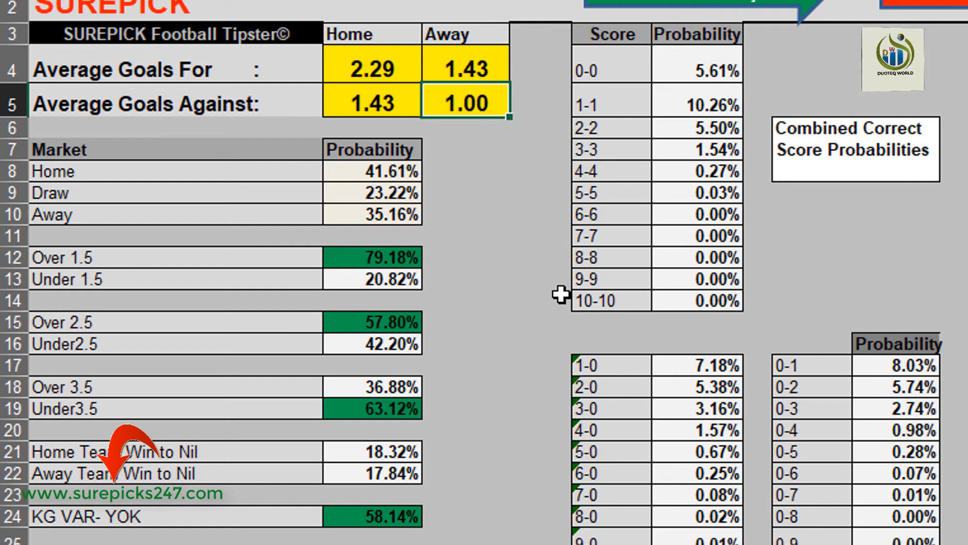
pyautogui.moveTo(429, 178)
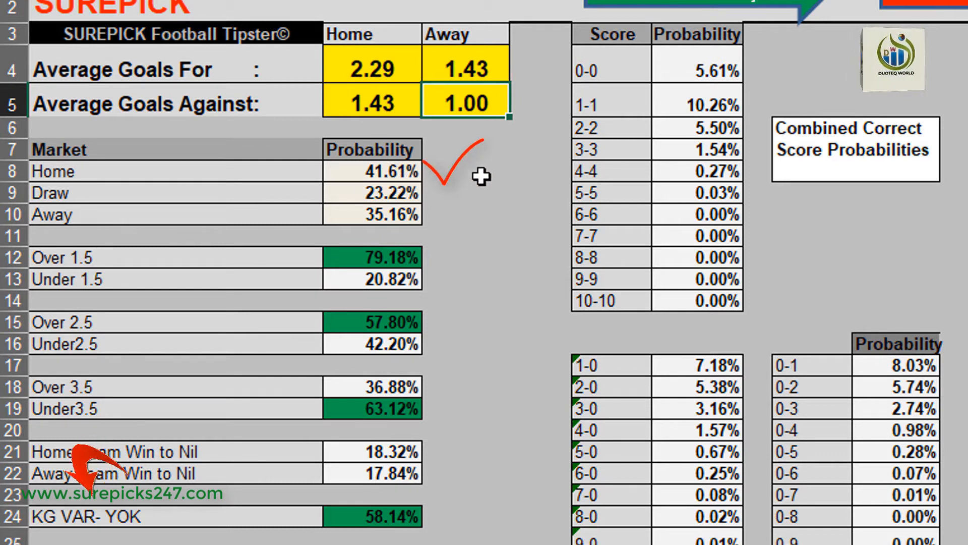
pyautogui.moveTo(400, 179)
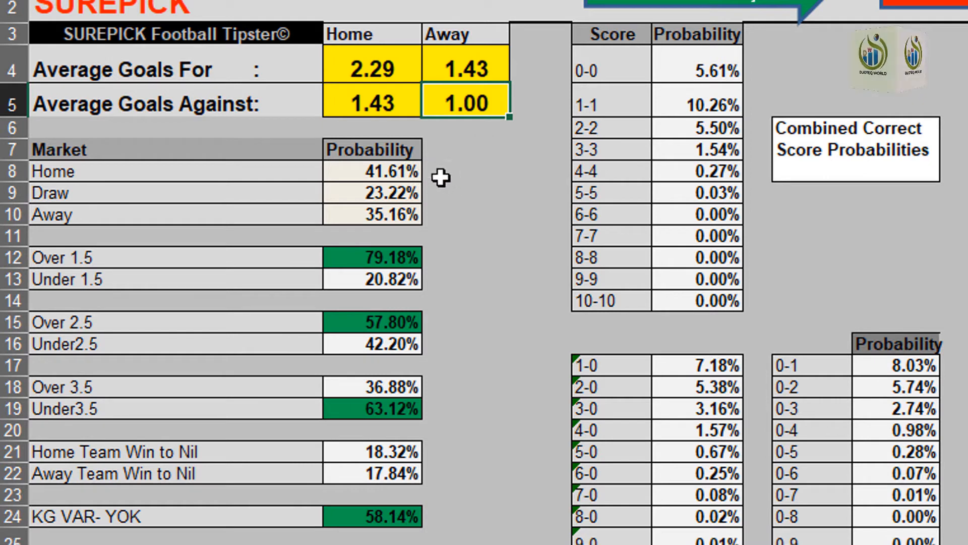
pyautogui.moveTo(283, 255)
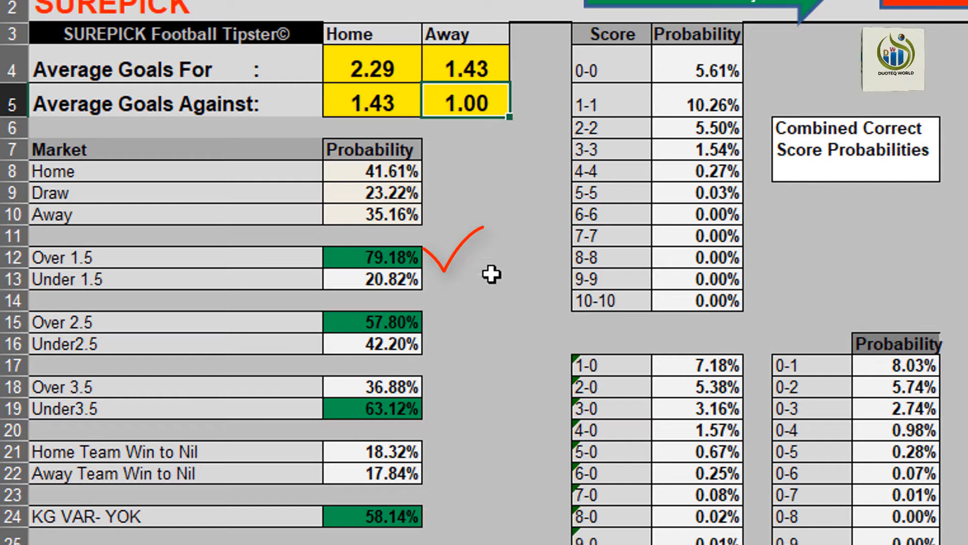
pyautogui.scroll(-3)
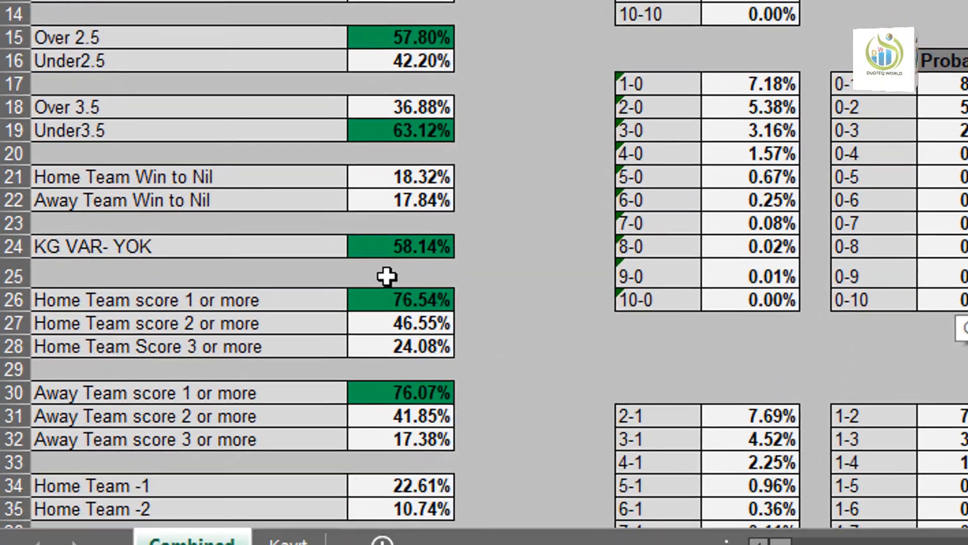
pyautogui.scroll(-3)
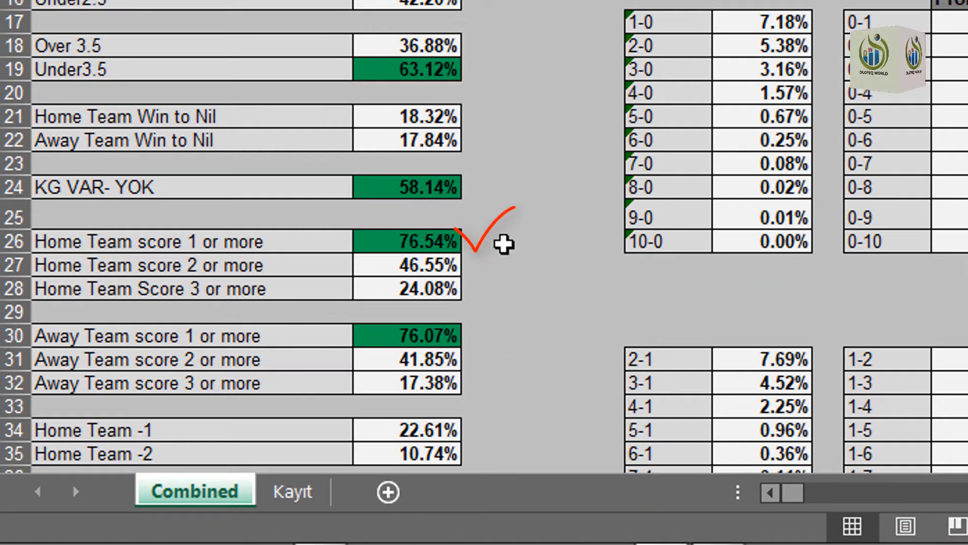
pyautogui.moveTo(545, 243)
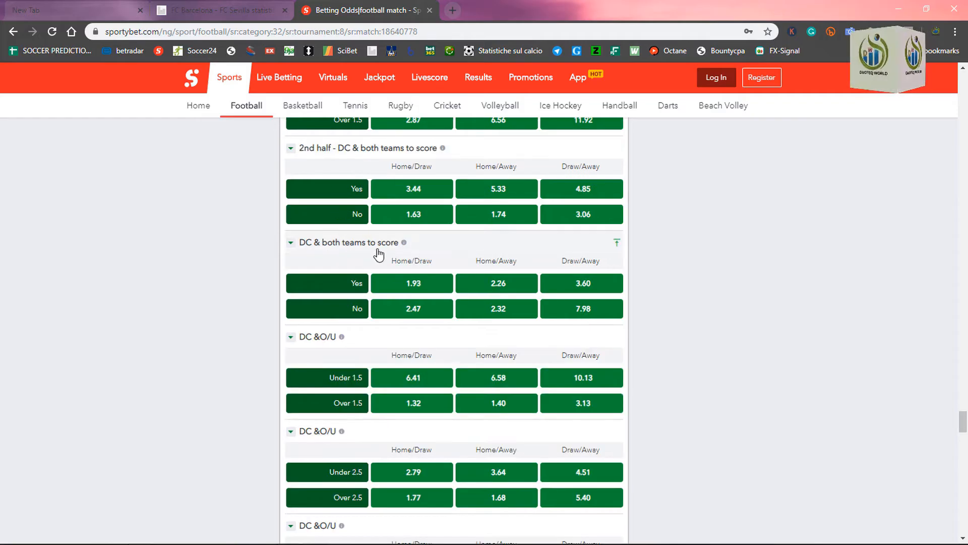
pyautogui.moveTo(404, 286)
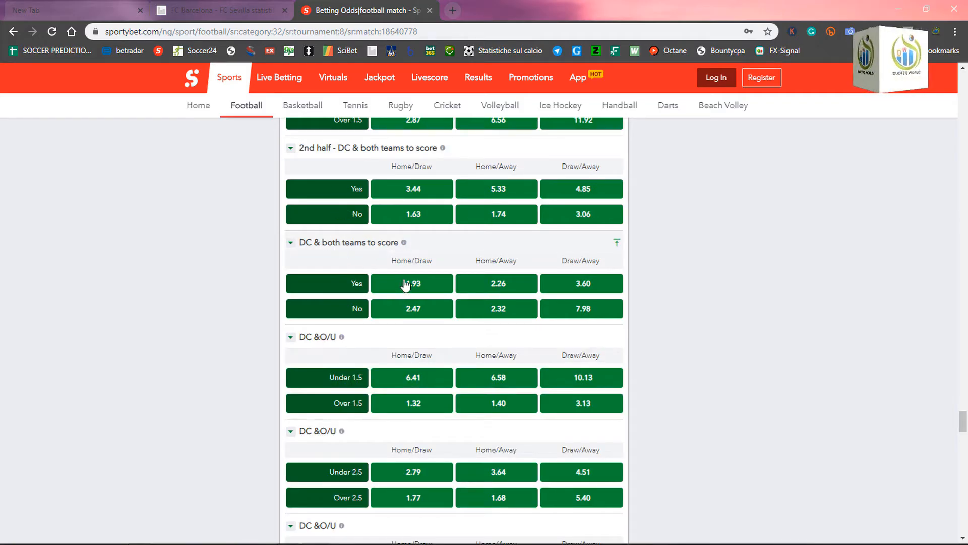
pyautogui.moveTo(412, 283)
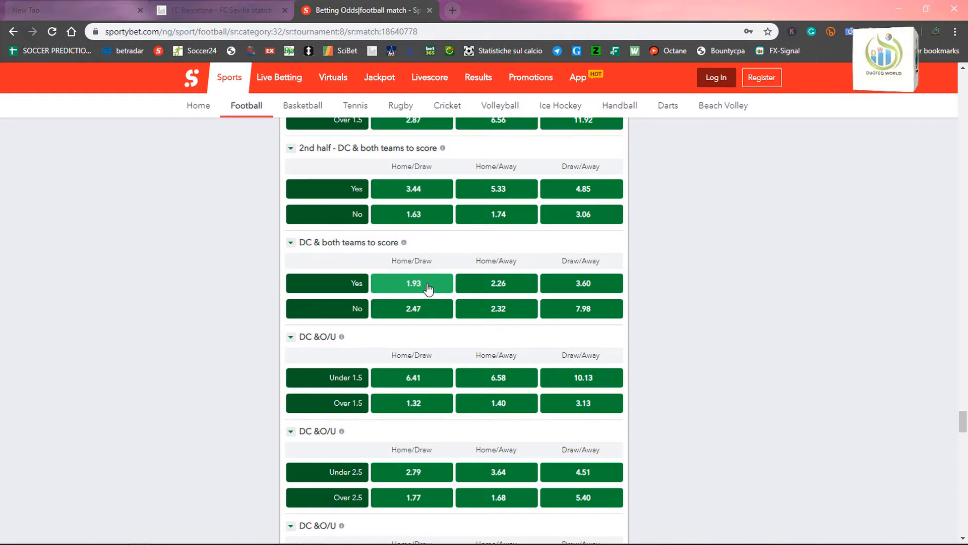
# Add the Barcelona v Sevilla Away Over 0.5 bet at 1.52 to the betslip.
pyautogui.click(368, 125)
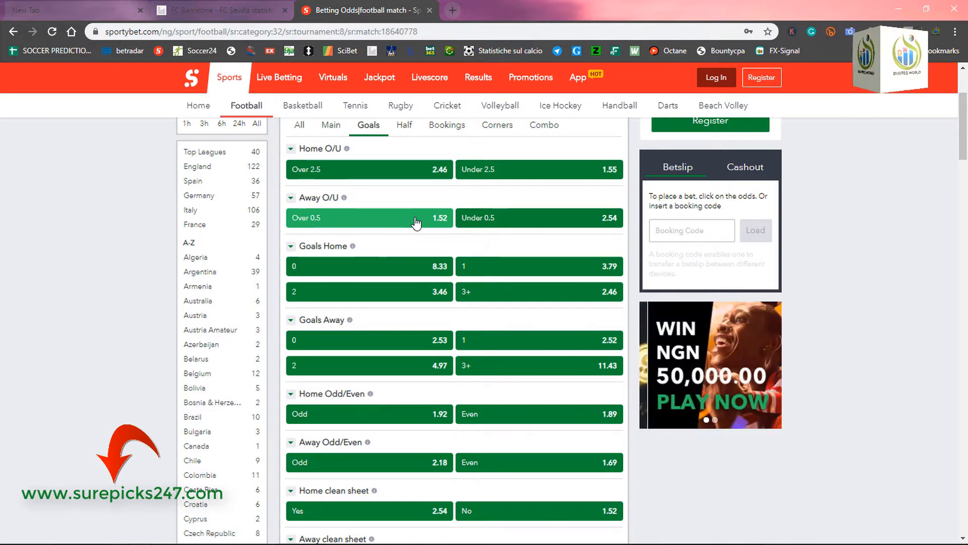
pyautogui.click(369, 218)
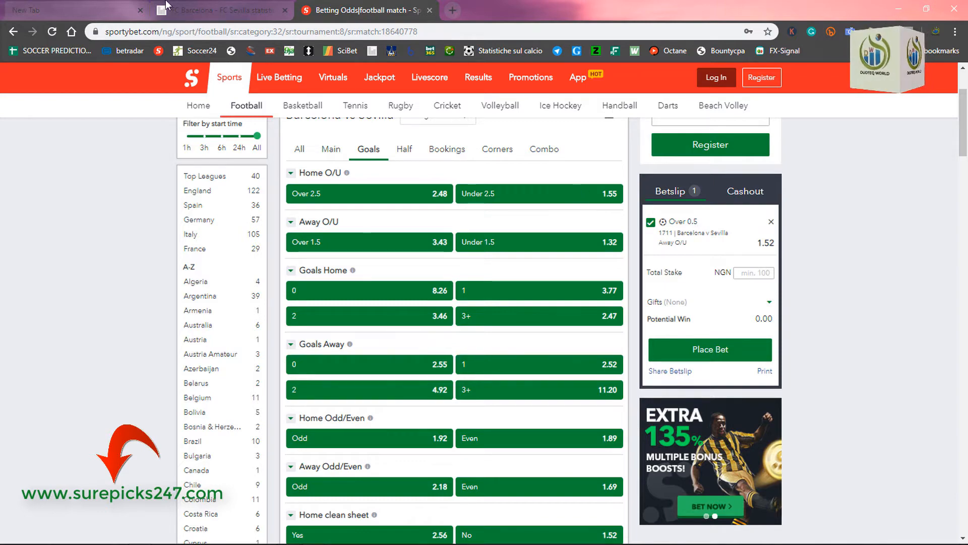
# Open the AS Roma vs Cagliari Serie A stats page and reach its goal statistics table.
pyautogui.click(216, 11)
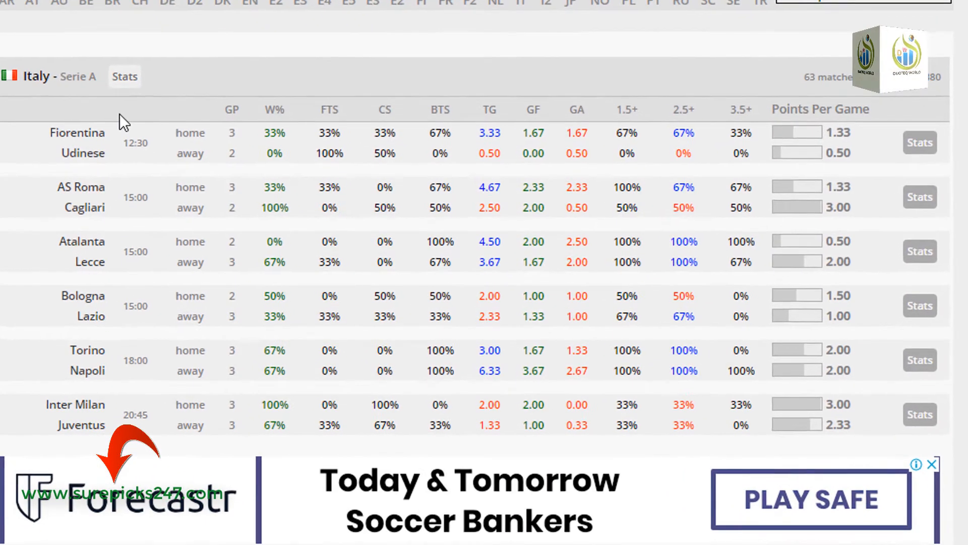
pyautogui.moveTo(339, 209)
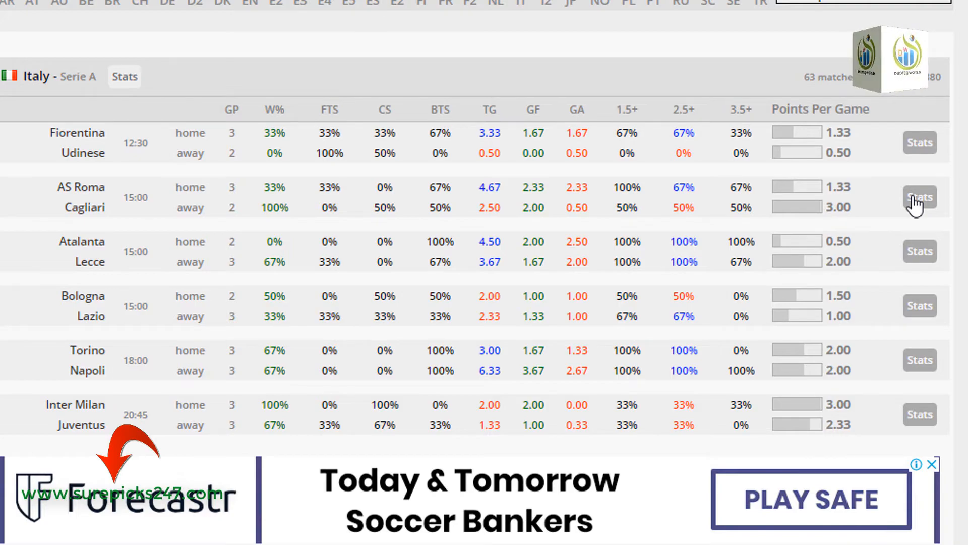
pyautogui.click(920, 198)
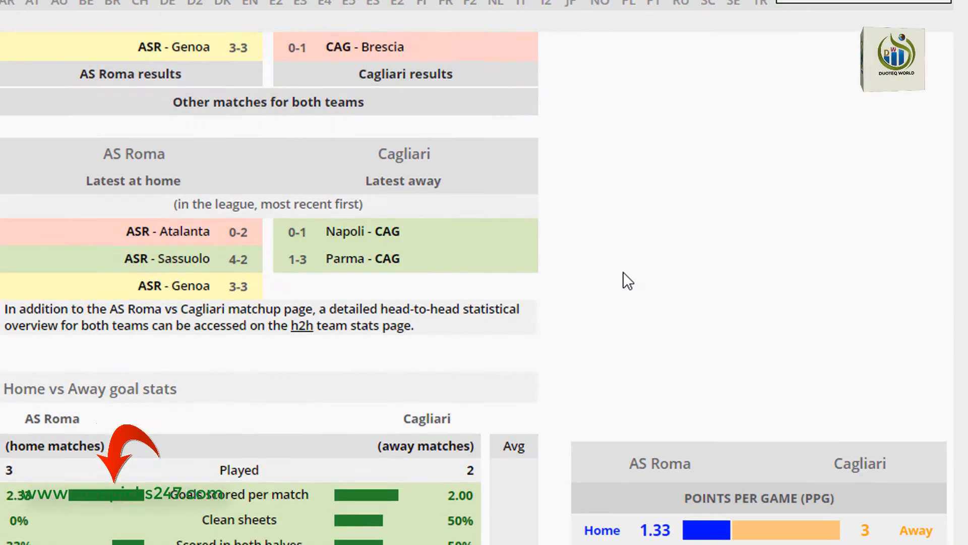
pyautogui.scroll(-3)
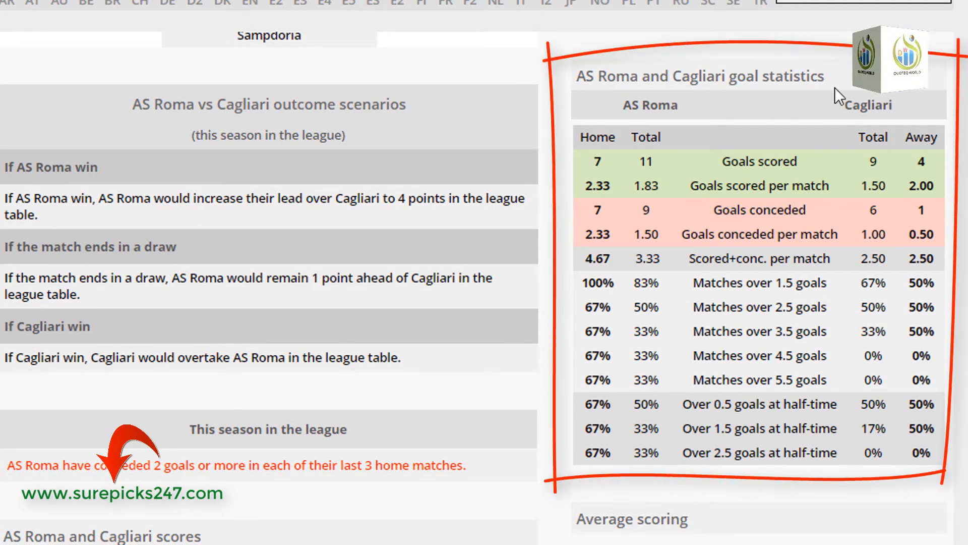
pyautogui.moveTo(714, 151)
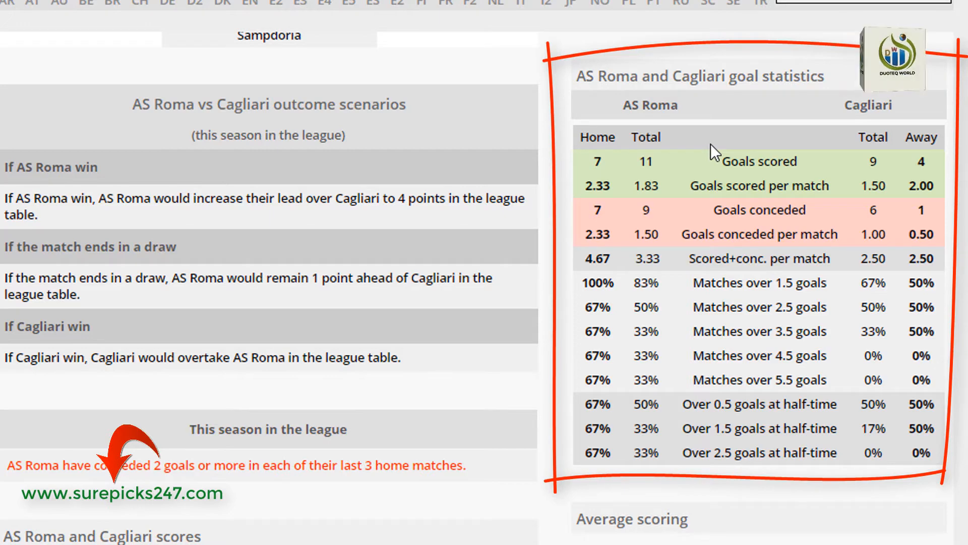
pyautogui.scroll(-3)
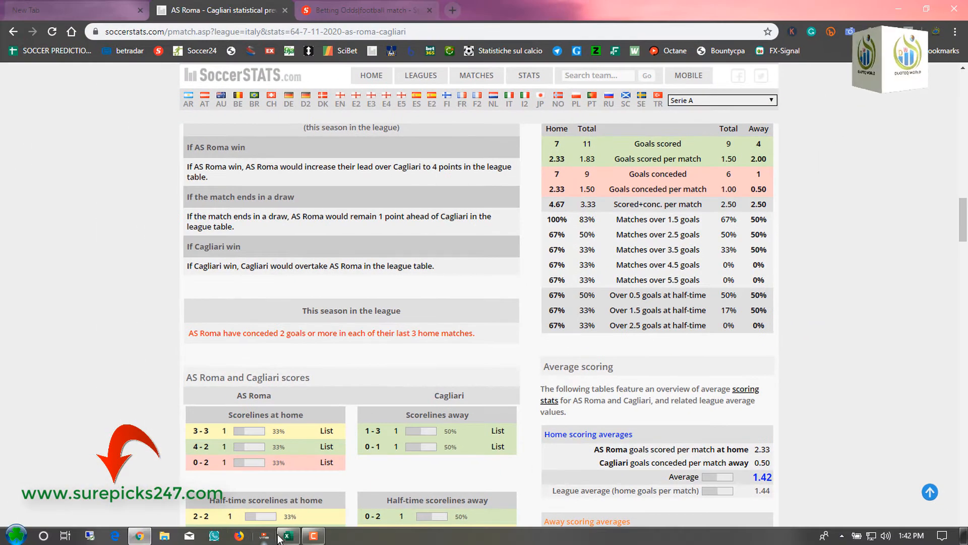
# Enter Roma's (1.83, 1.50) and Cagliari's (1.50, 1.00) goal averages and review the probabilities.
pyautogui.click(287, 535)
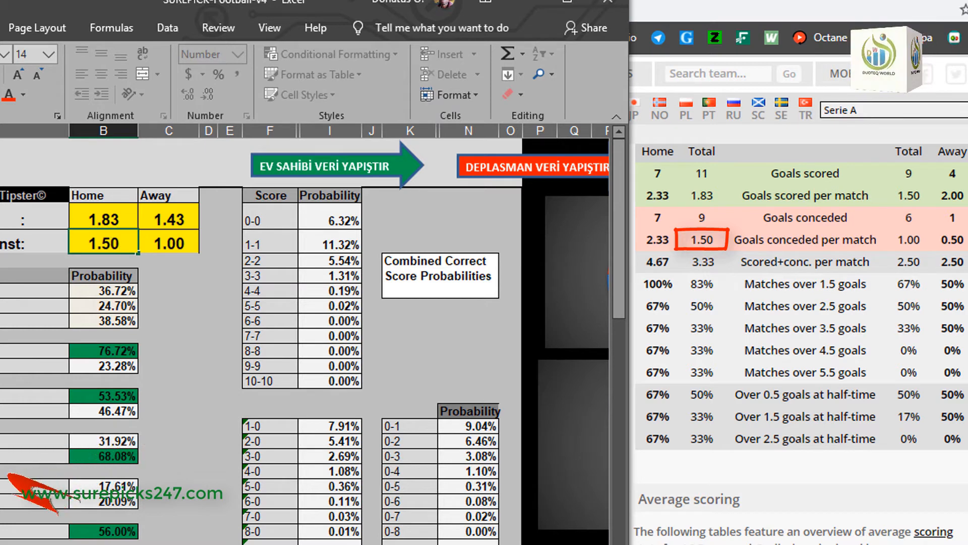
pyautogui.click(168, 242)
pyautogui.write('1.5')
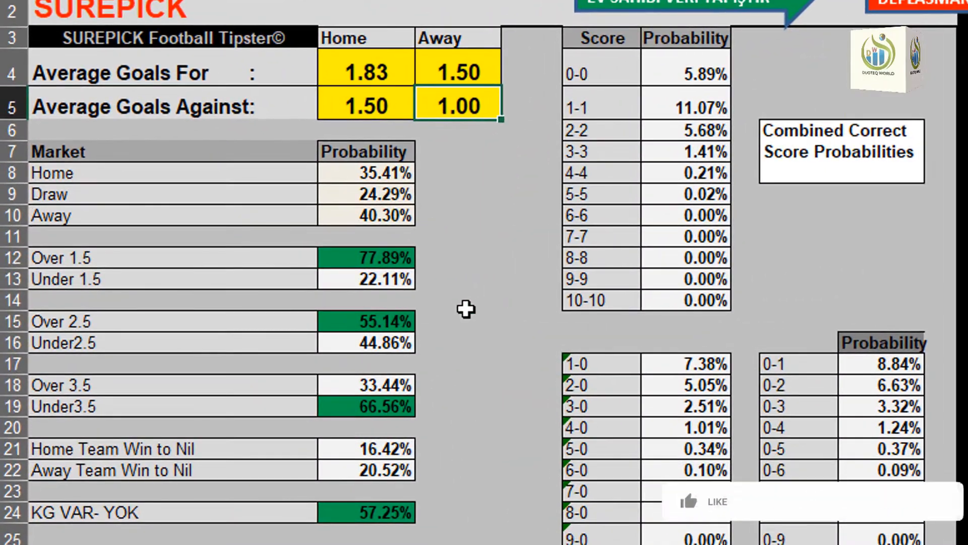
pyautogui.click(707, 501)
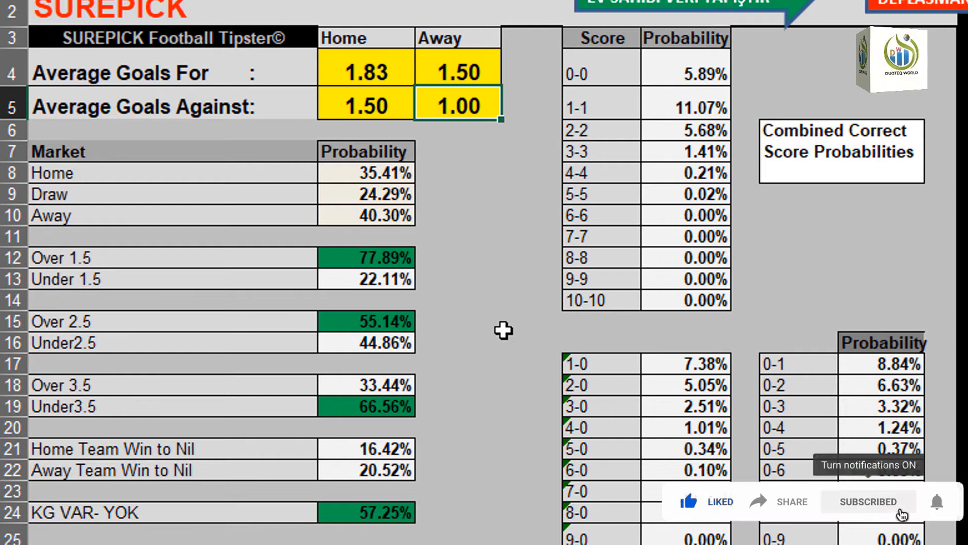
pyautogui.scroll(-3)
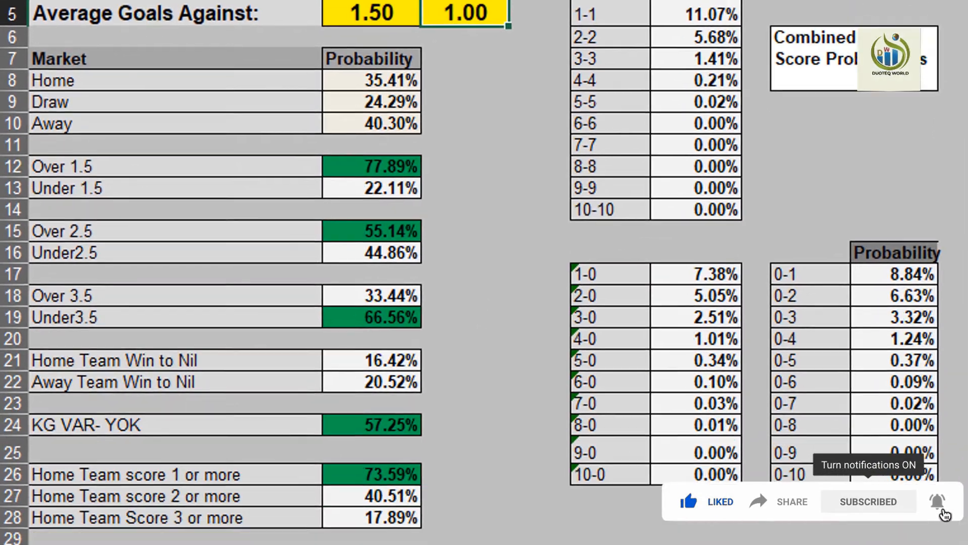
pyautogui.scroll(-3)
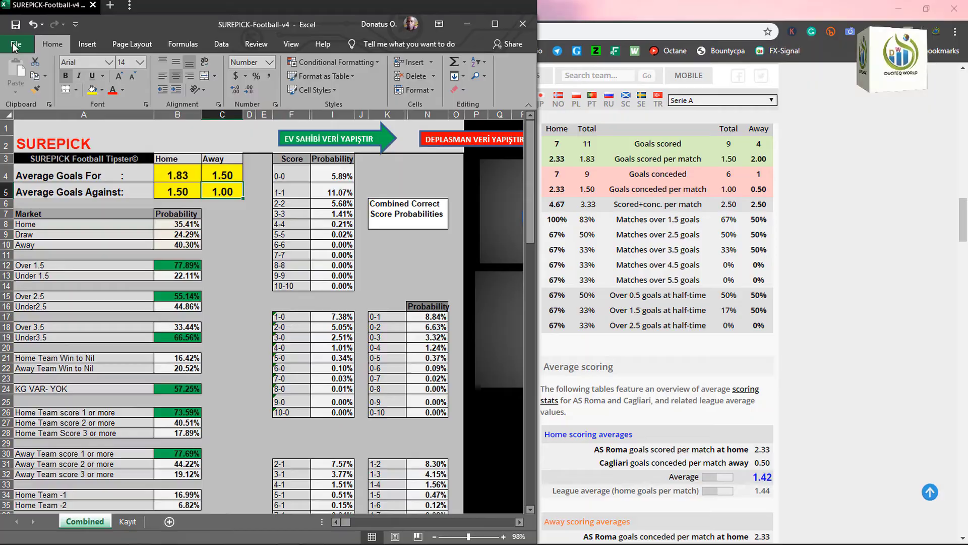
# Open Roma vs Cagliari under Italy Serie A and add Cagliari Over 0.5 goals.
pyautogui.click(366, 10)
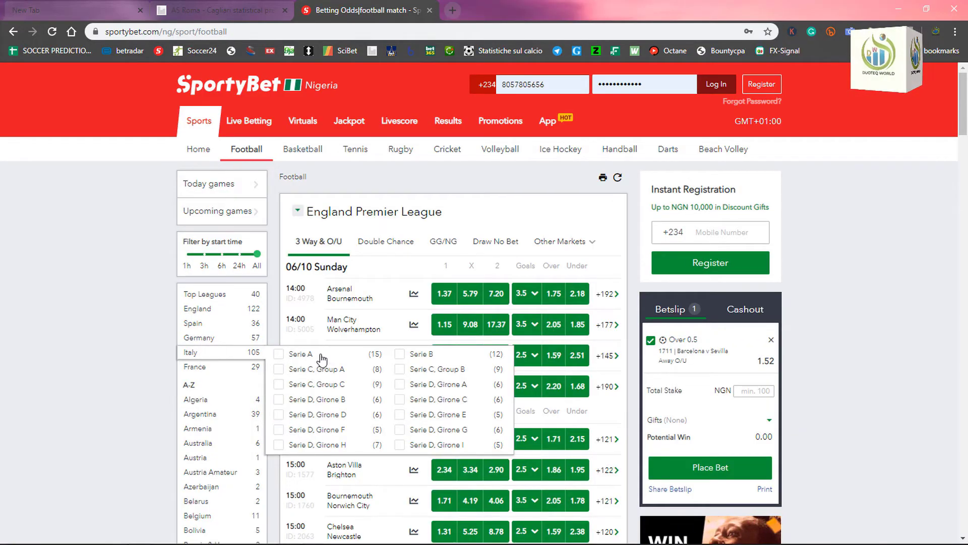
pyautogui.click(302, 354)
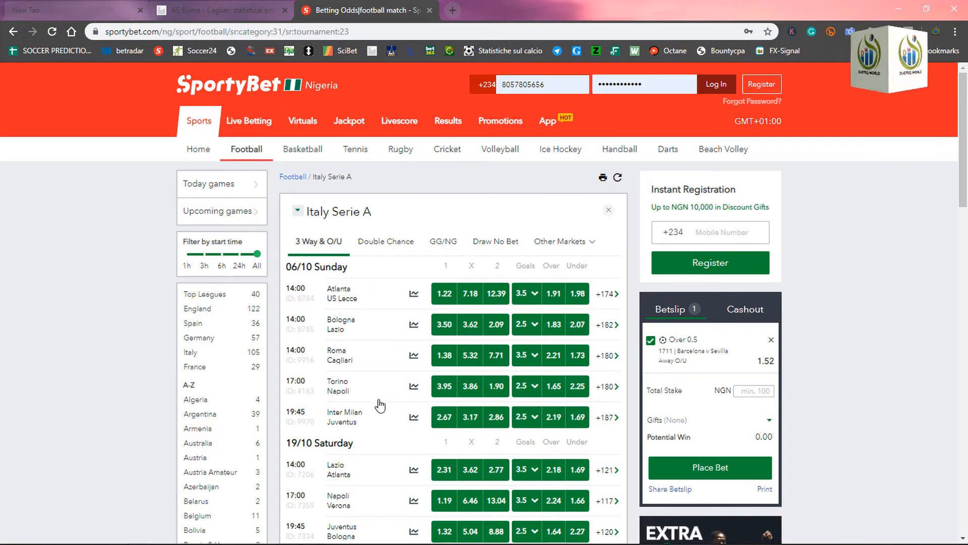
pyautogui.moveTo(367, 445)
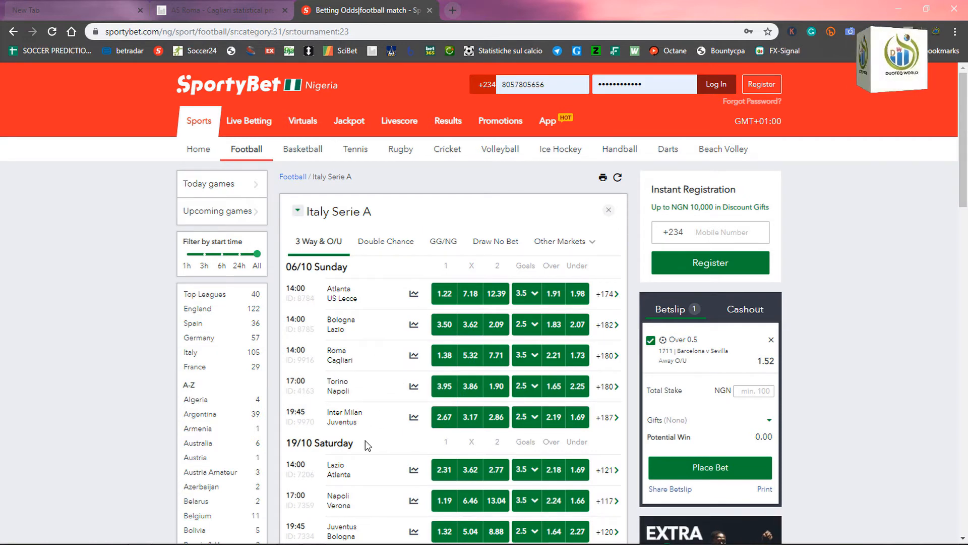
pyautogui.moveTo(337, 357)
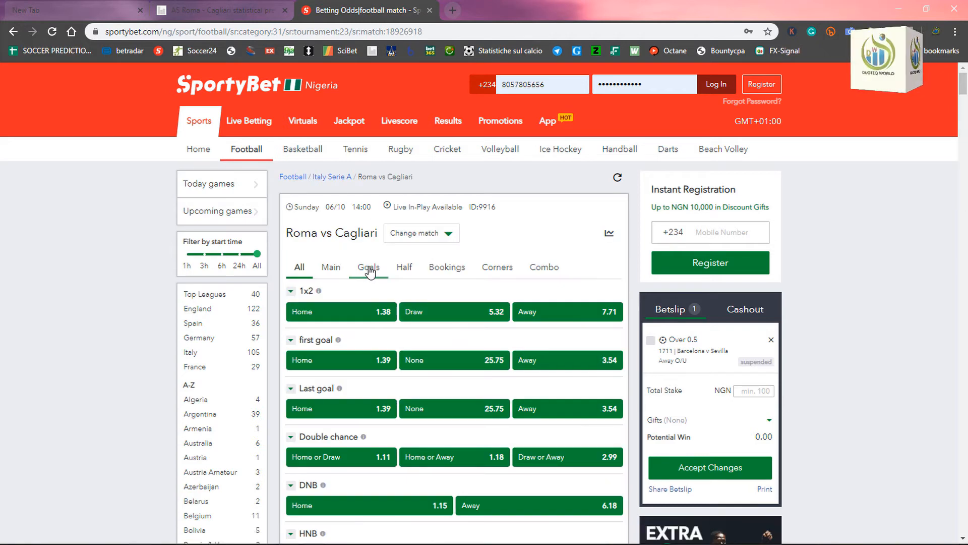
pyautogui.click(368, 267)
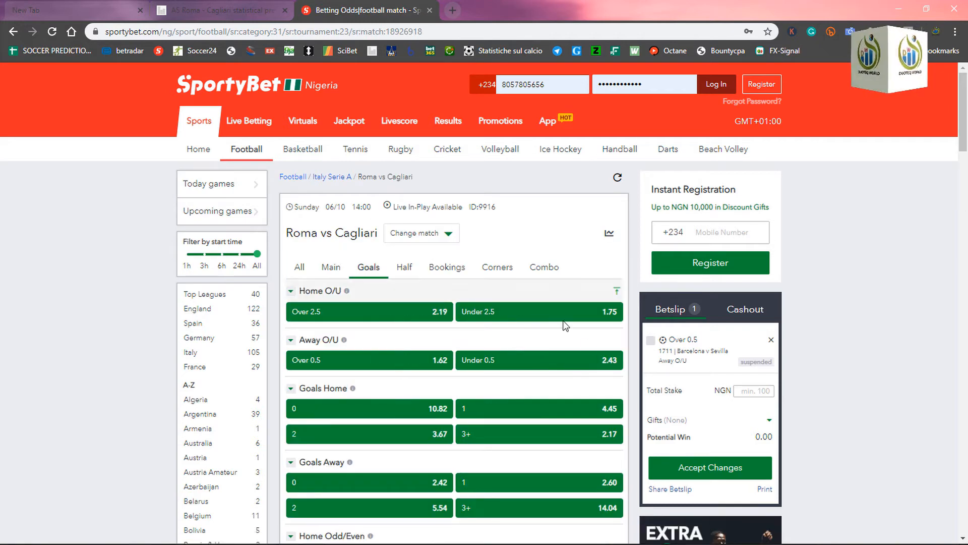
pyautogui.moveTo(657, 325)
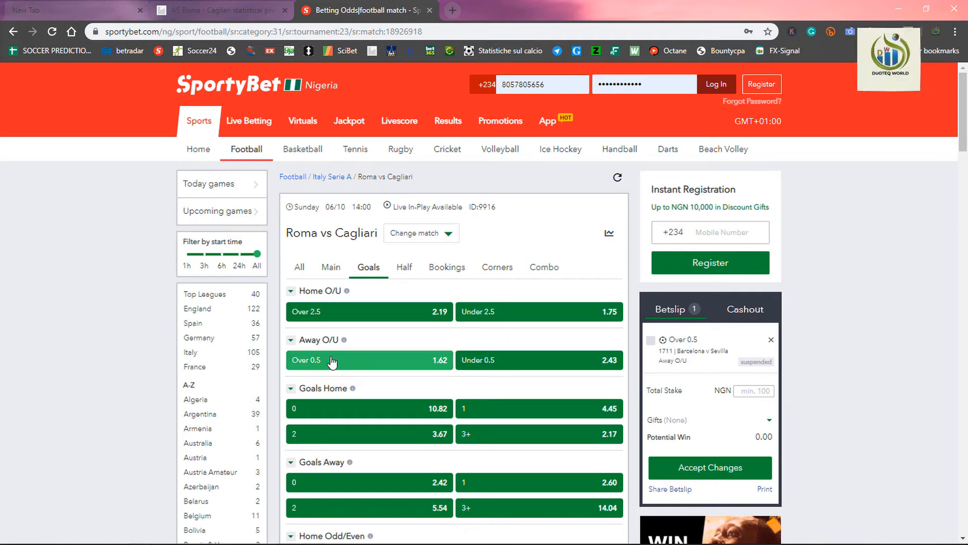
pyautogui.click(192, 10)
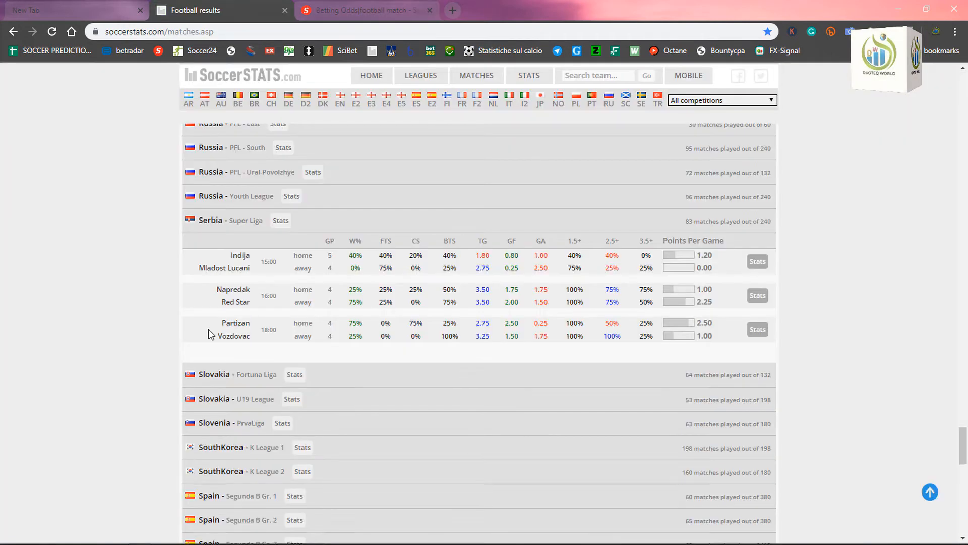
pyautogui.moveTo(206, 342)
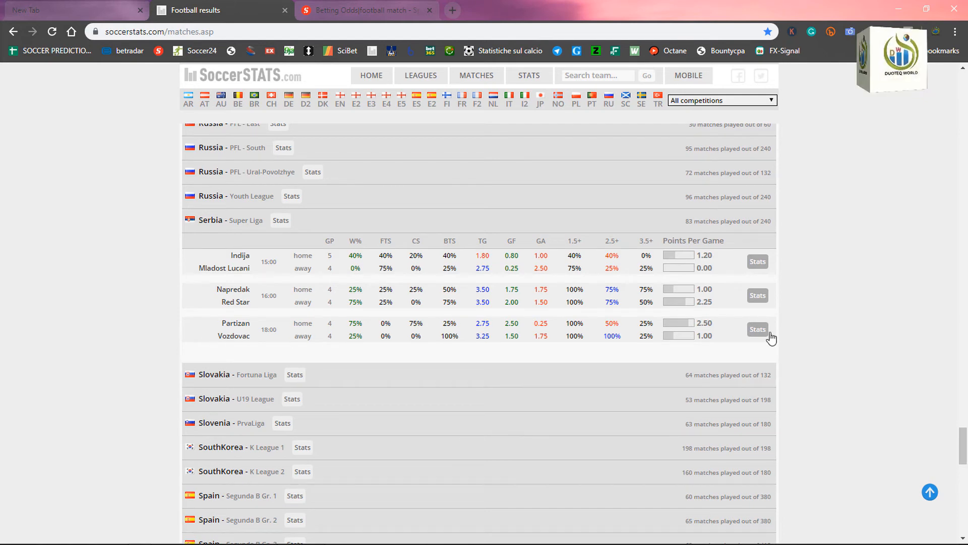
# Open the Partizan vs Vozdovac stats from the Serbia Super Liga list.
pyautogui.click(757, 329)
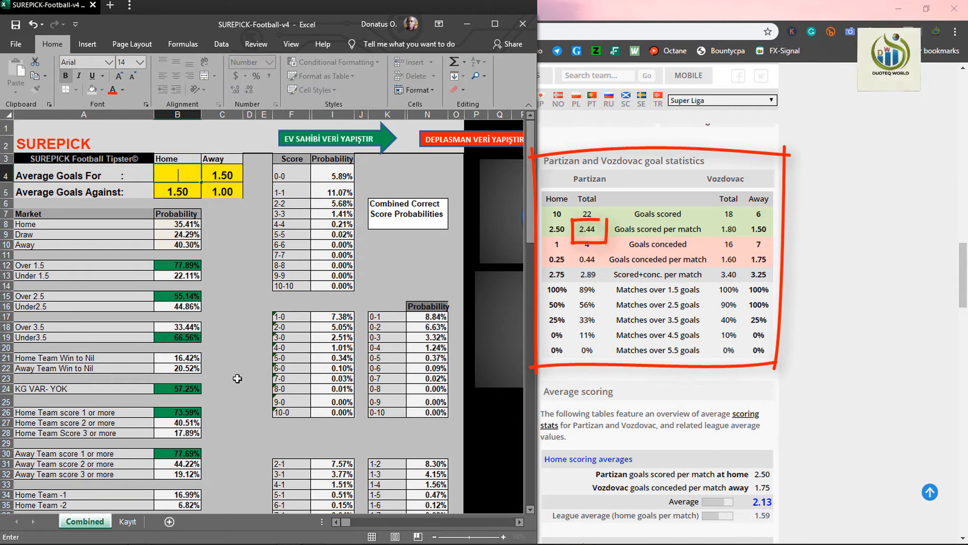
# Enter Partizan (2.44, 0.44) and Vozdovac (1.80, 1.60) averages and scroll to the probabilities.
pyautogui.write('2.44')
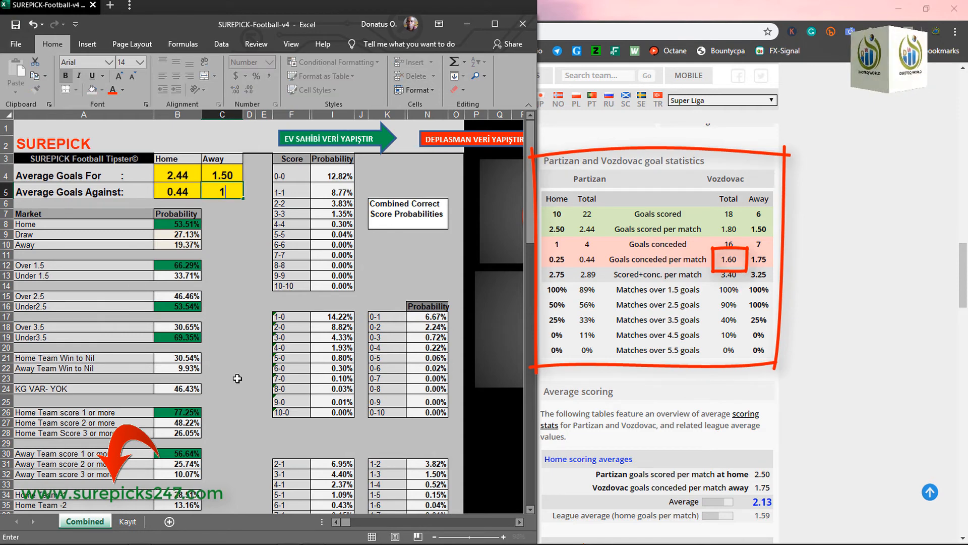
pyautogui.write('1.60')
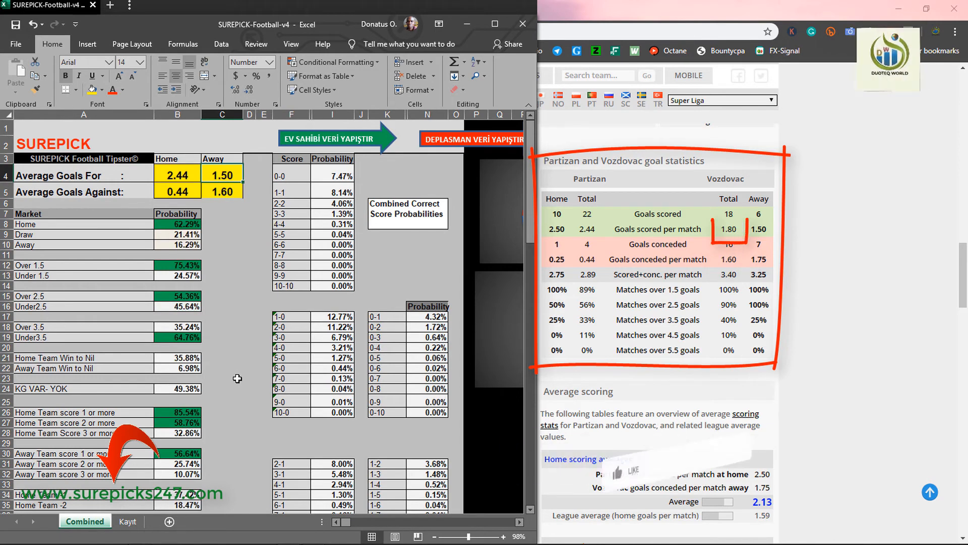
pyautogui.click(617, 472)
pyautogui.write('1.8')
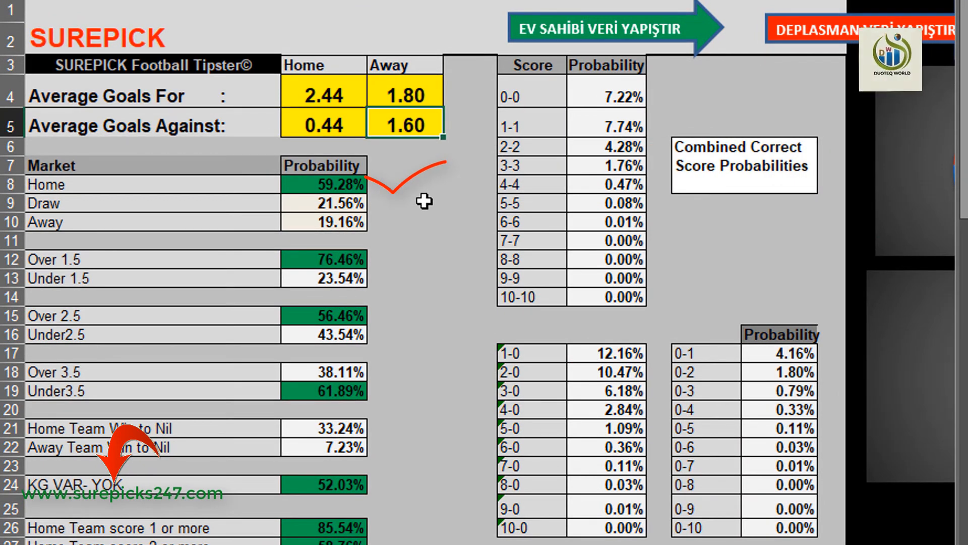
pyautogui.scroll(-3)
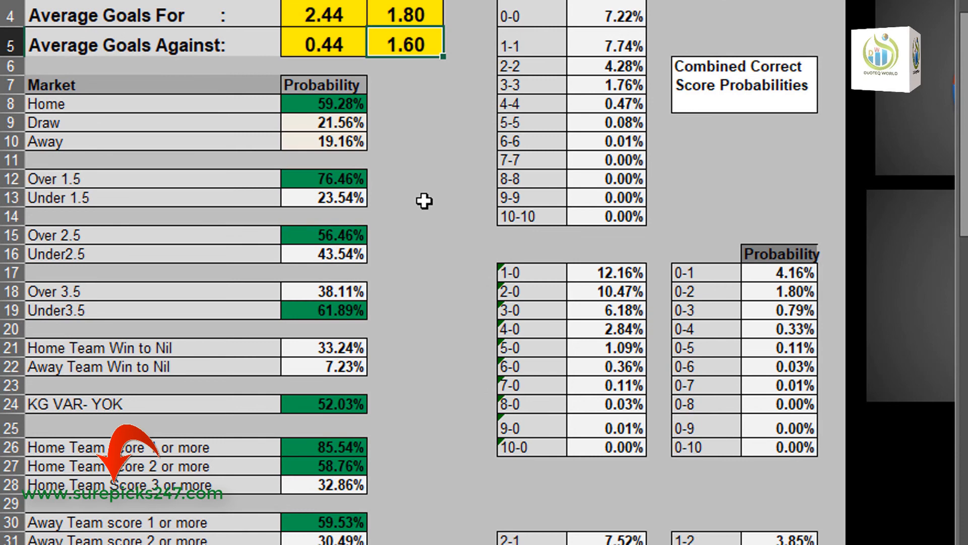
pyautogui.scroll(-3)
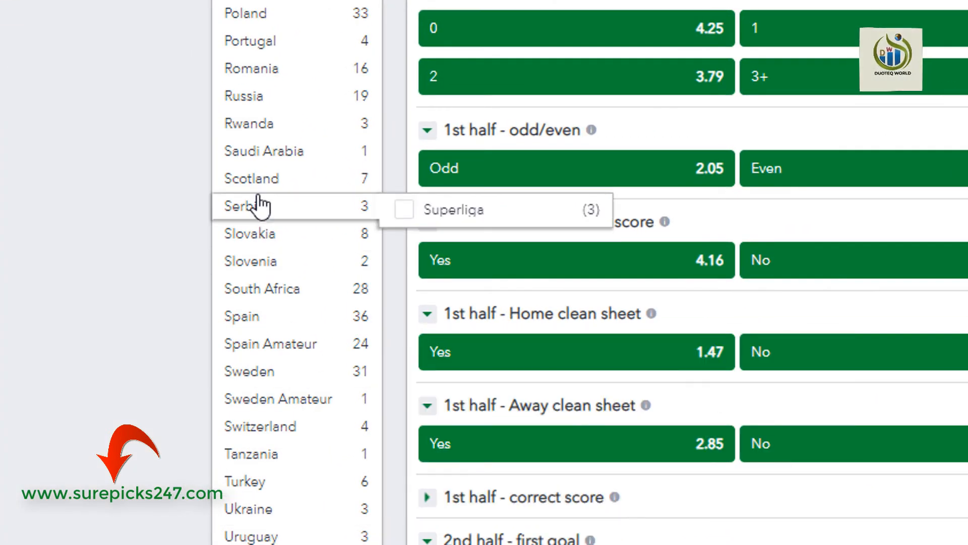
# Open FK Partizan vs FK Vozdovac from the Serbia Superliga and show its Main markets.
pyautogui.click(454, 209)
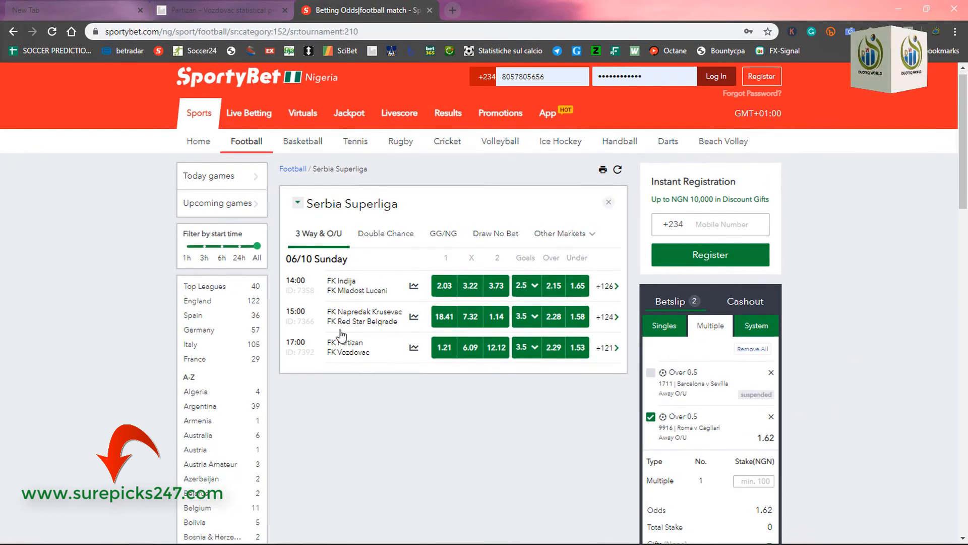
pyautogui.click(349, 342)
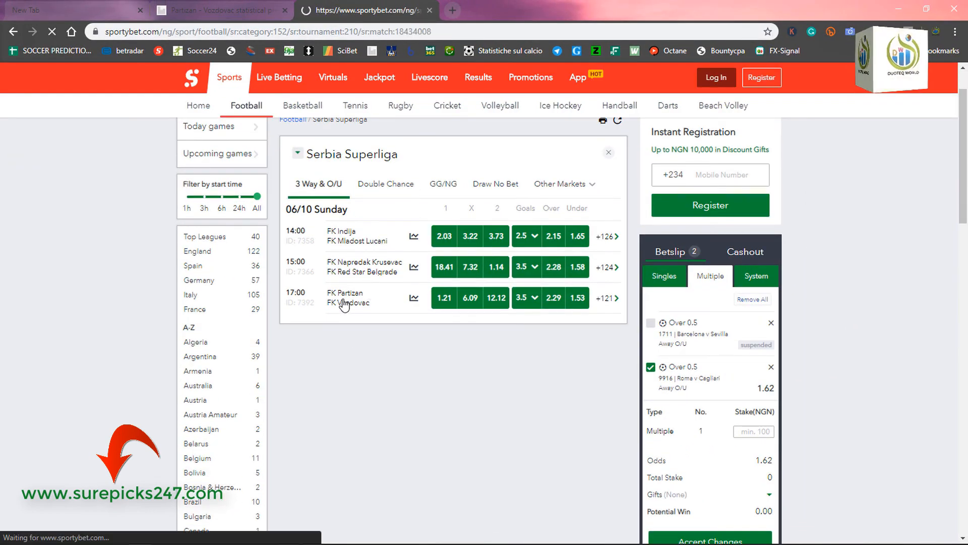
pyautogui.click(346, 298)
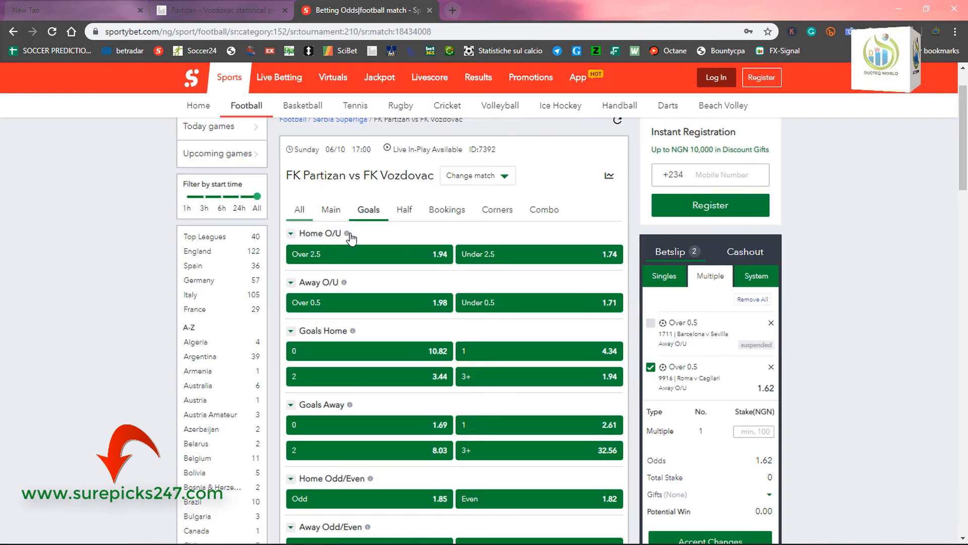
pyautogui.click(330, 209)
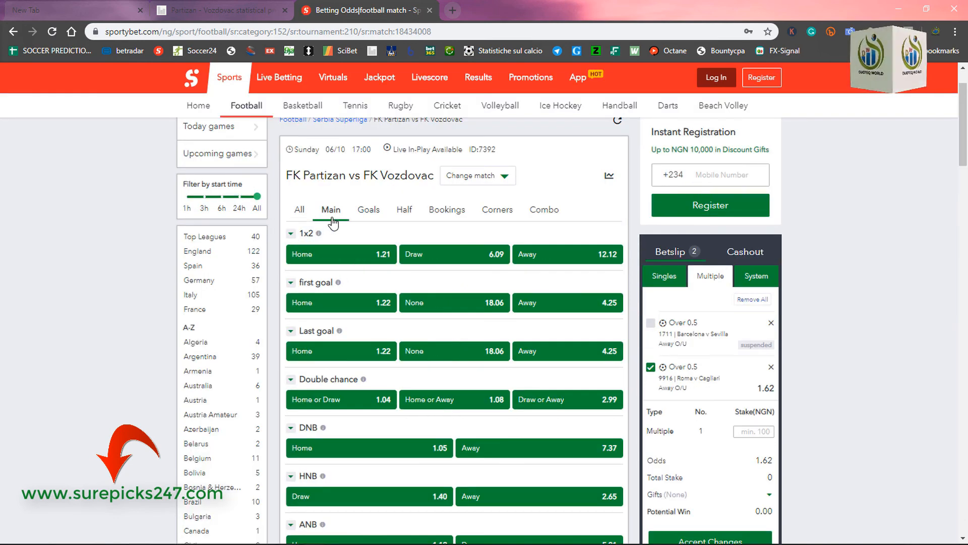
pyautogui.moveTo(339, 254)
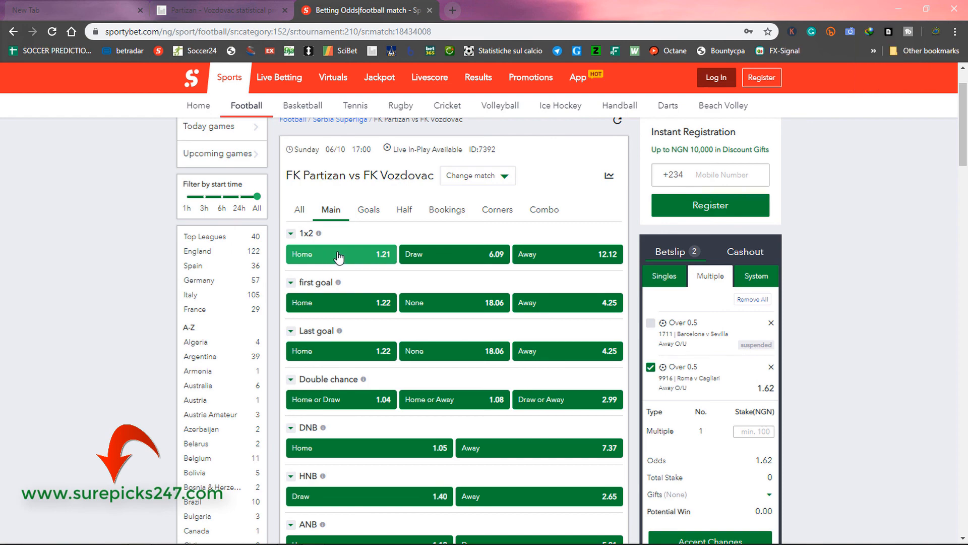